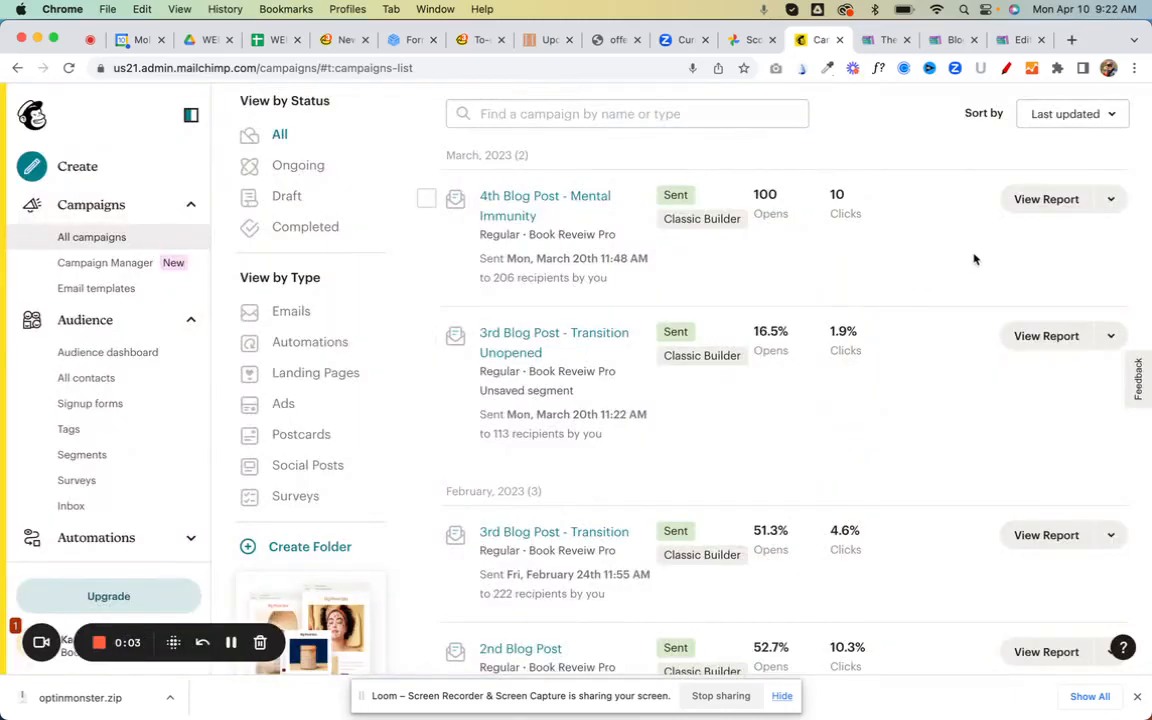
# Step: Replicate the '4th Blog Post - Mental Immunity' campaign from its View Report dropdown
pyautogui.scroll(3)
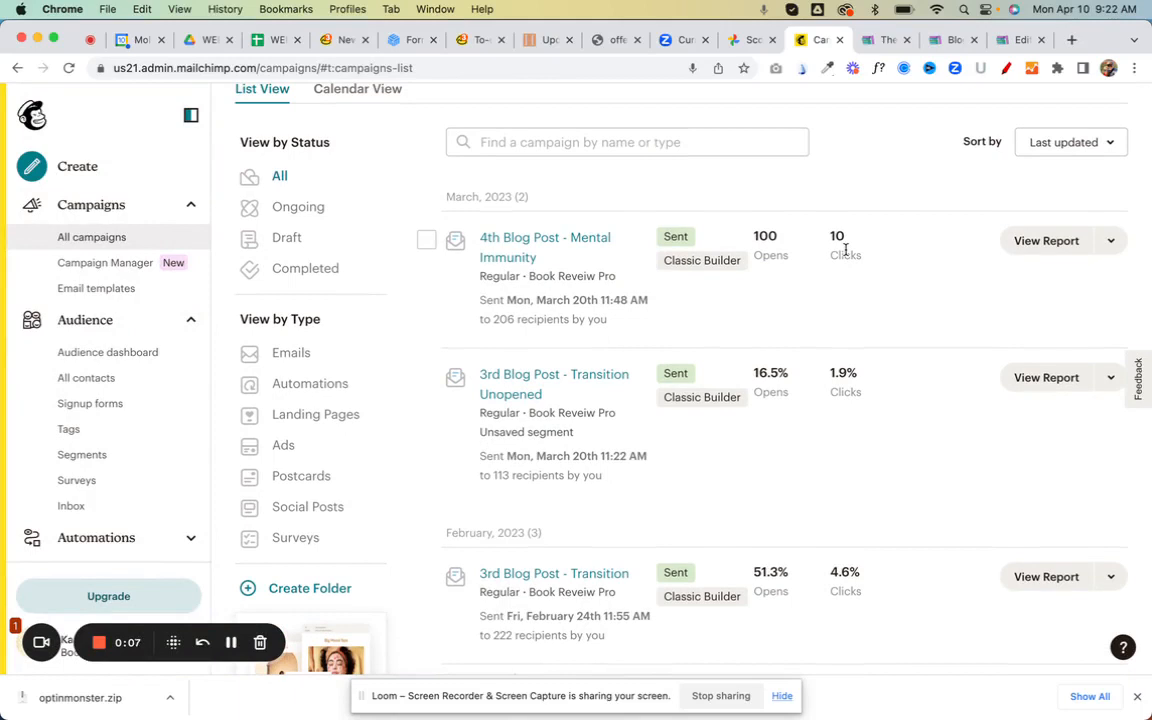
pyautogui.click(1110, 240)
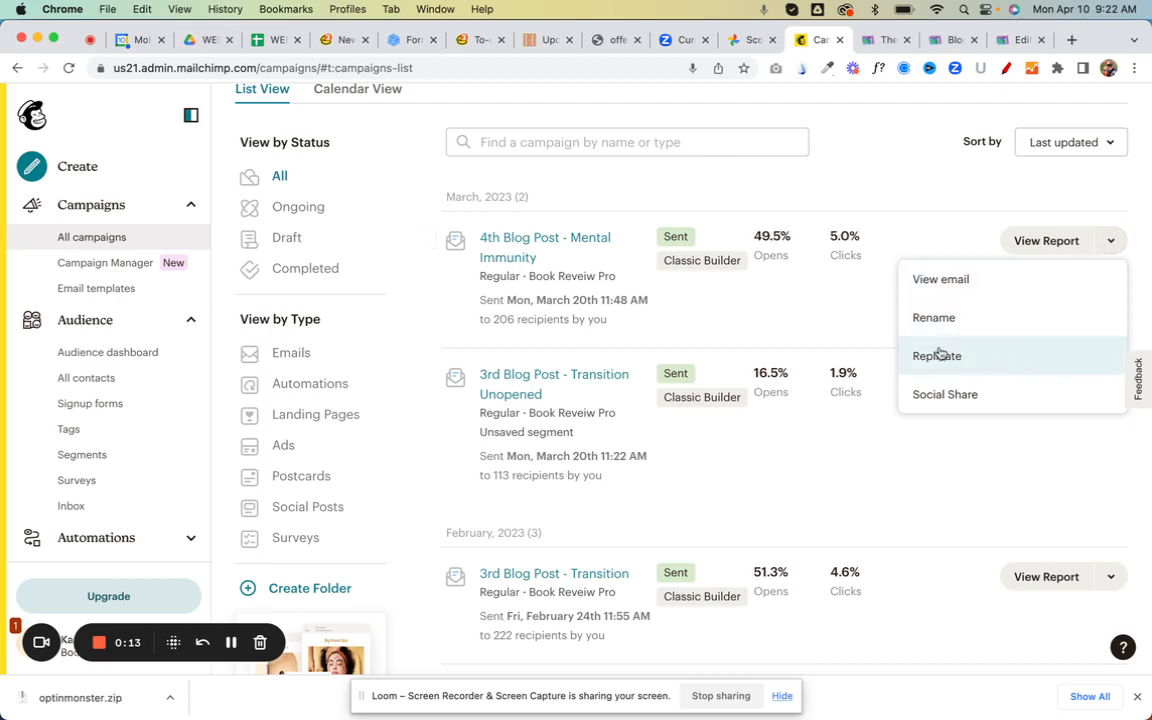
pyautogui.click(936, 355)
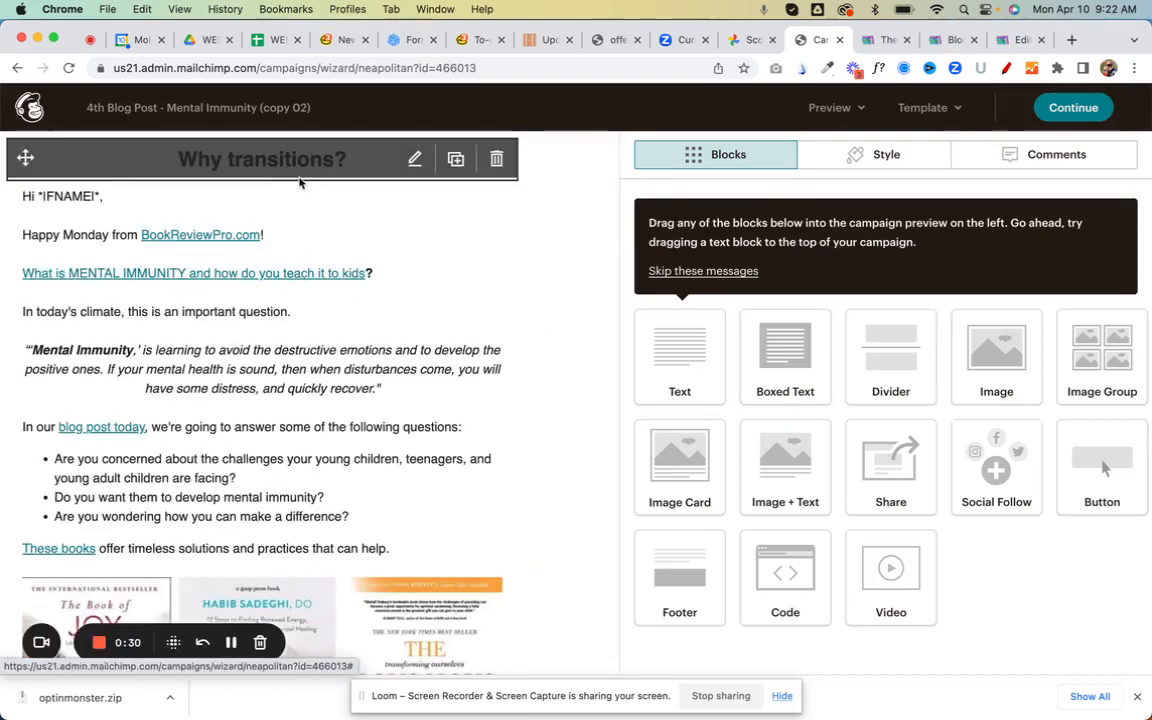
pyautogui.moveTo(305, 158)
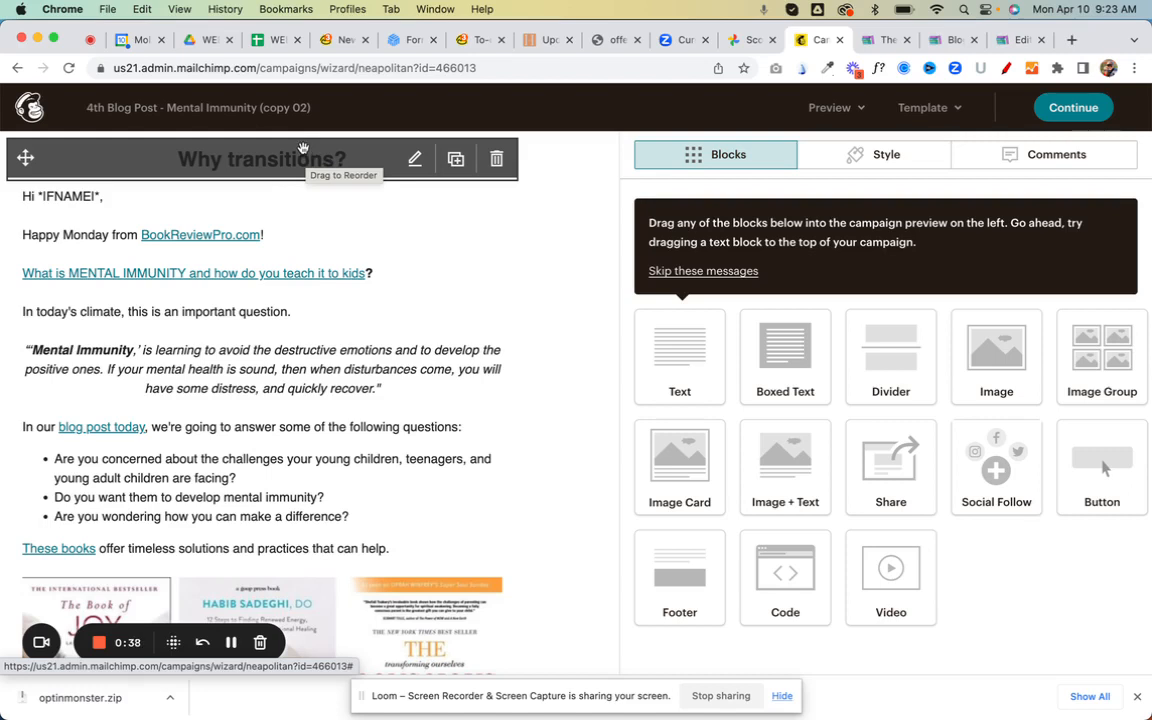
pyautogui.moveTo(337, 149)
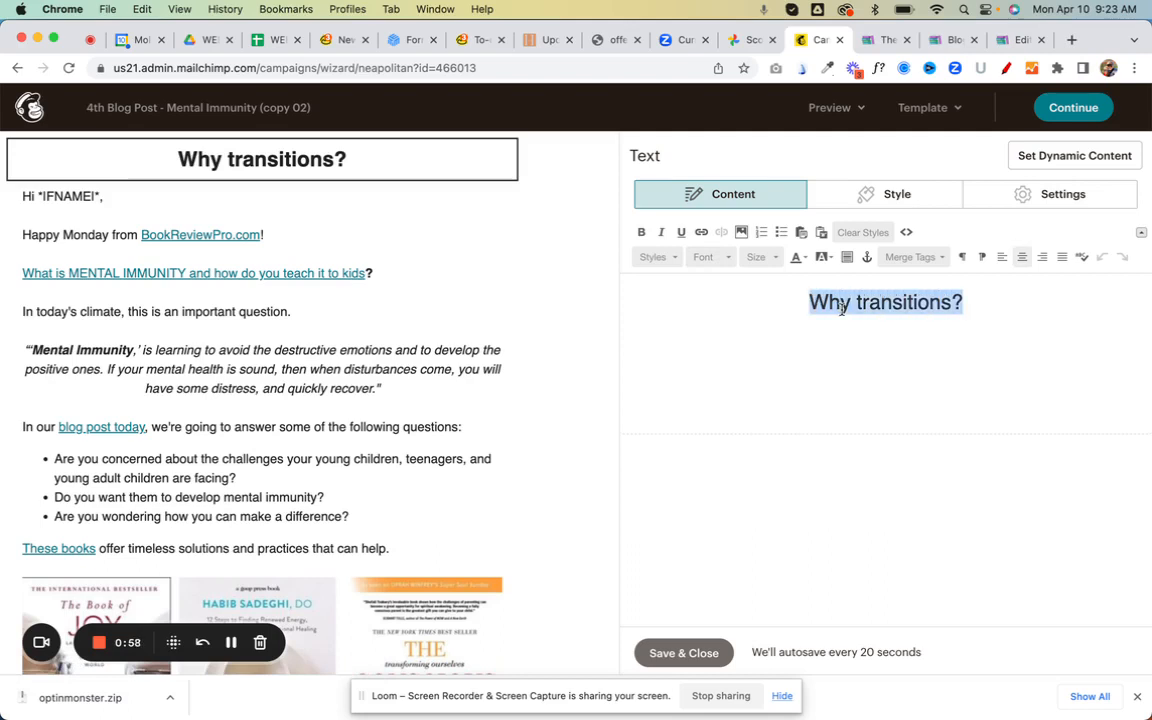
# Step: Type 'The Five Trends of the Creativity Age' as the heading and save it
pyautogui.write('The')
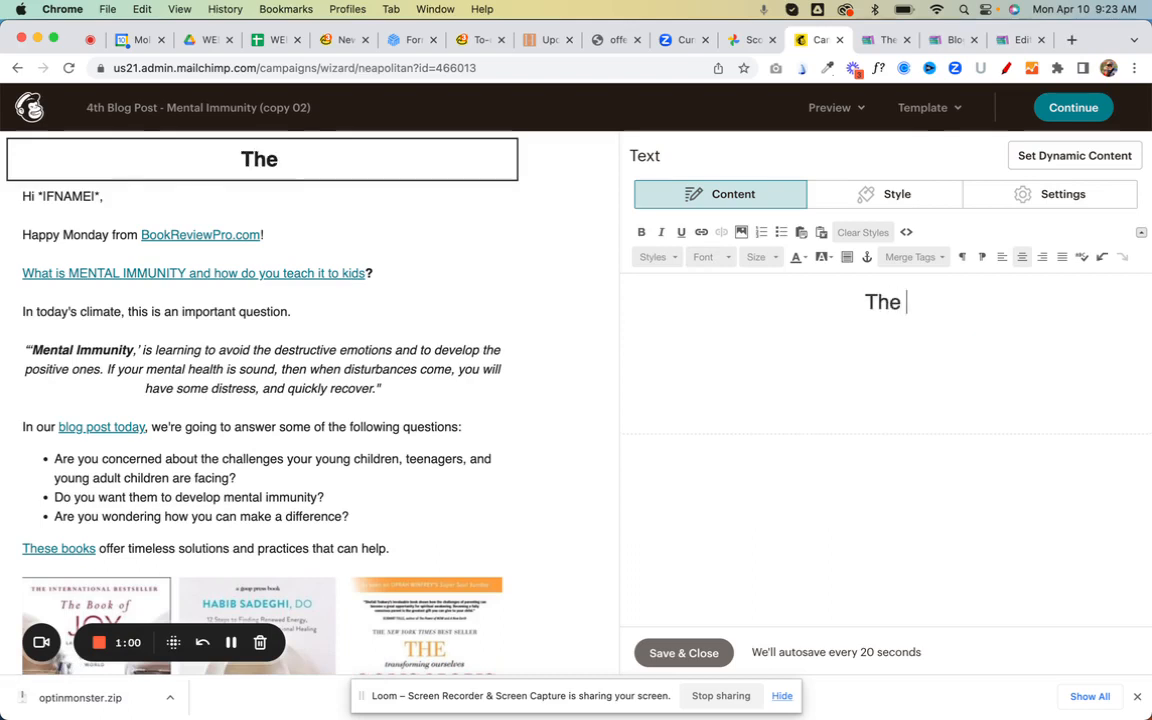
pyautogui.write('Five Tr')
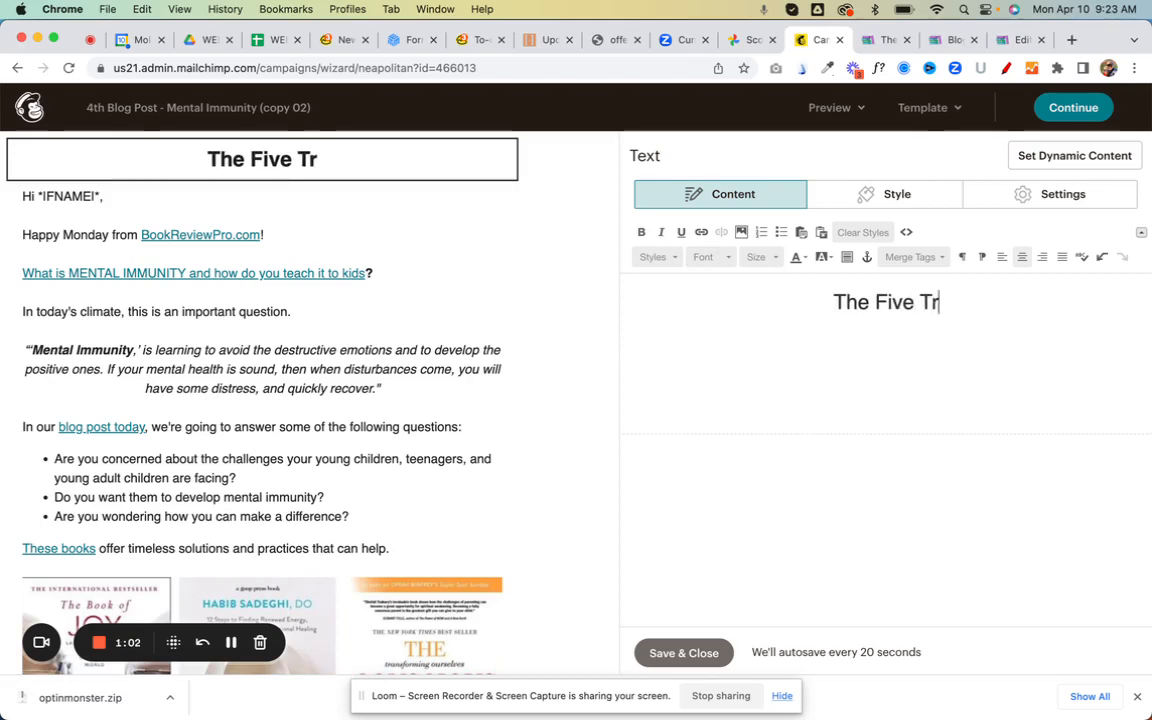
pyautogui.write('ends of the')
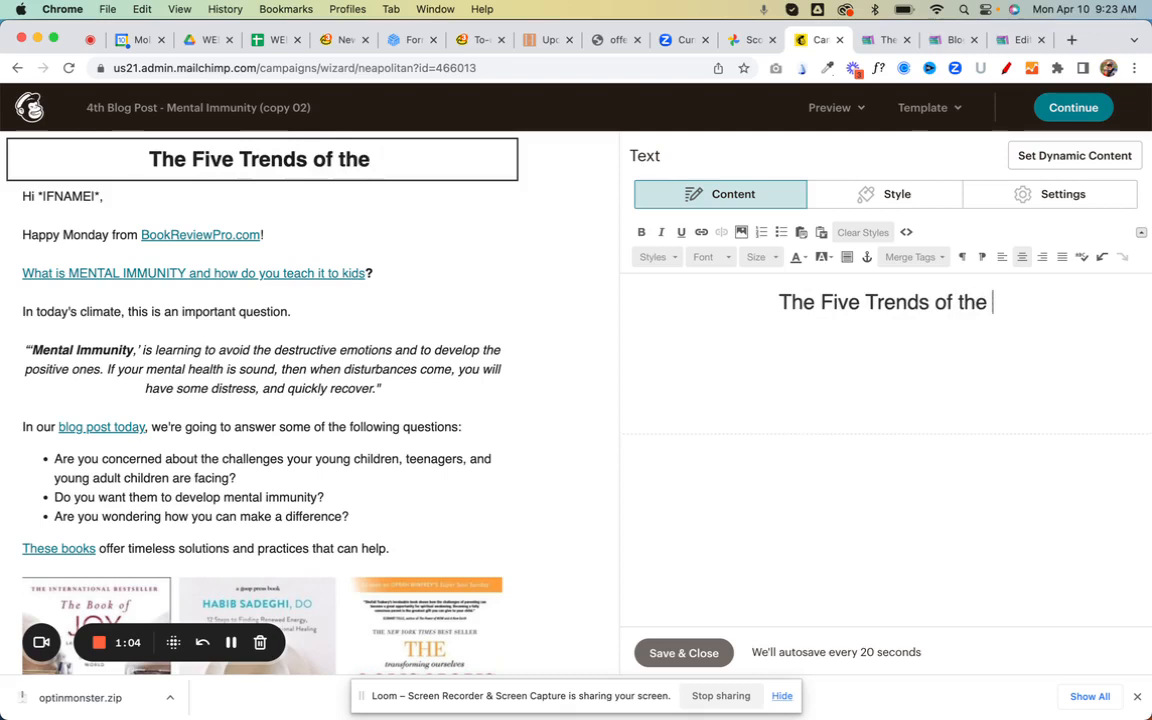
pyautogui.write('Creativt')
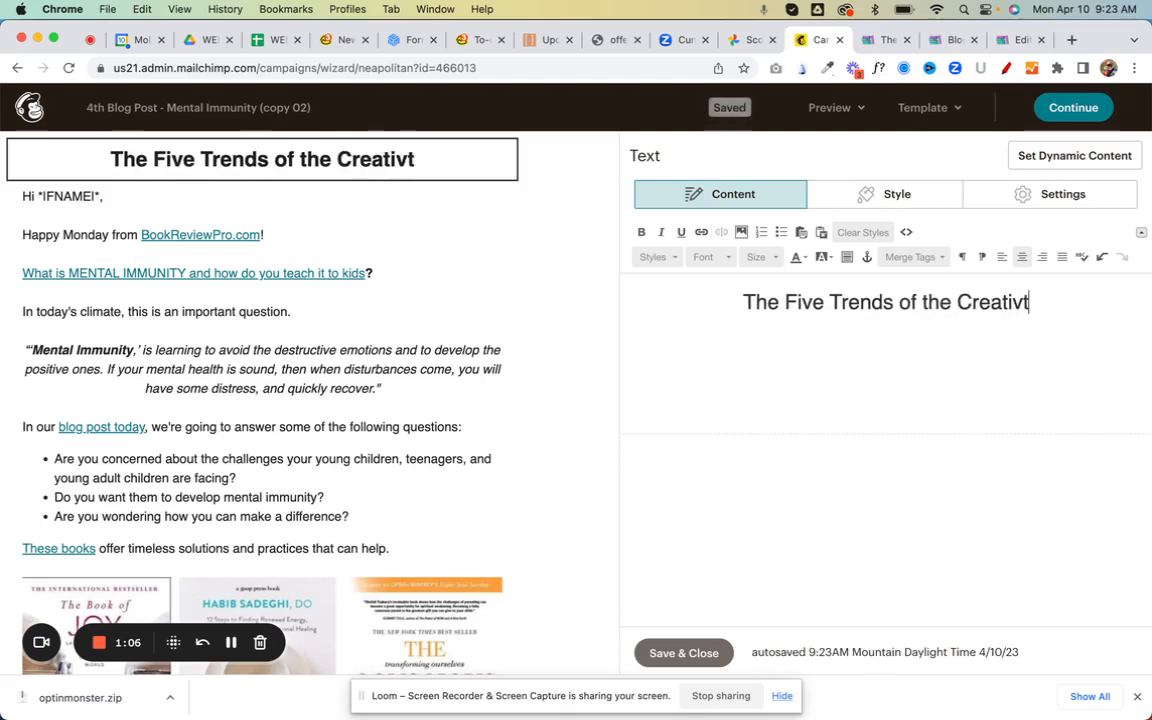
pyautogui.write('y Age')
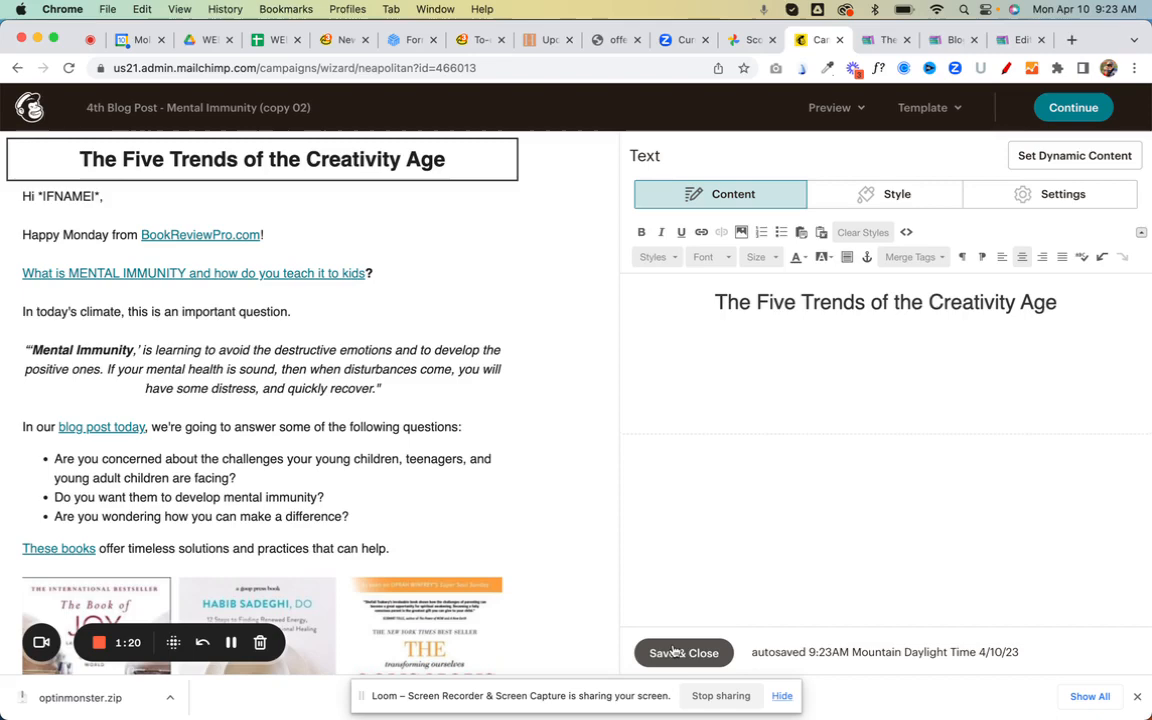
pyautogui.click(669, 652)
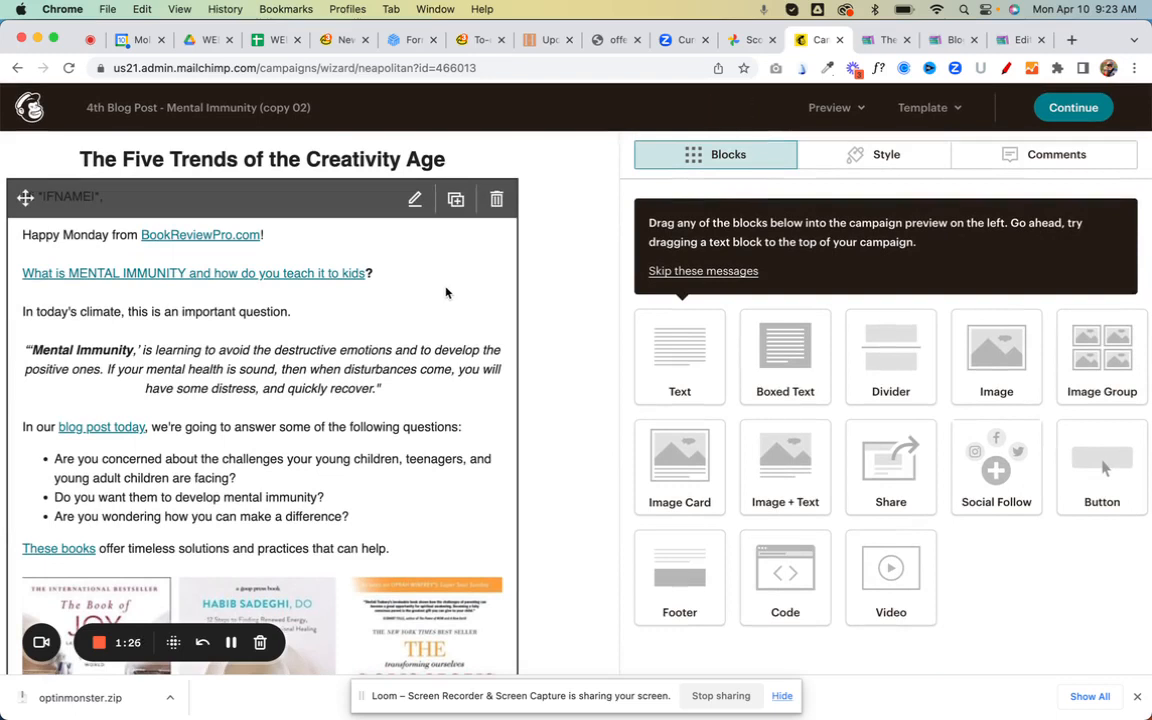
pyautogui.moveTo(77, 277)
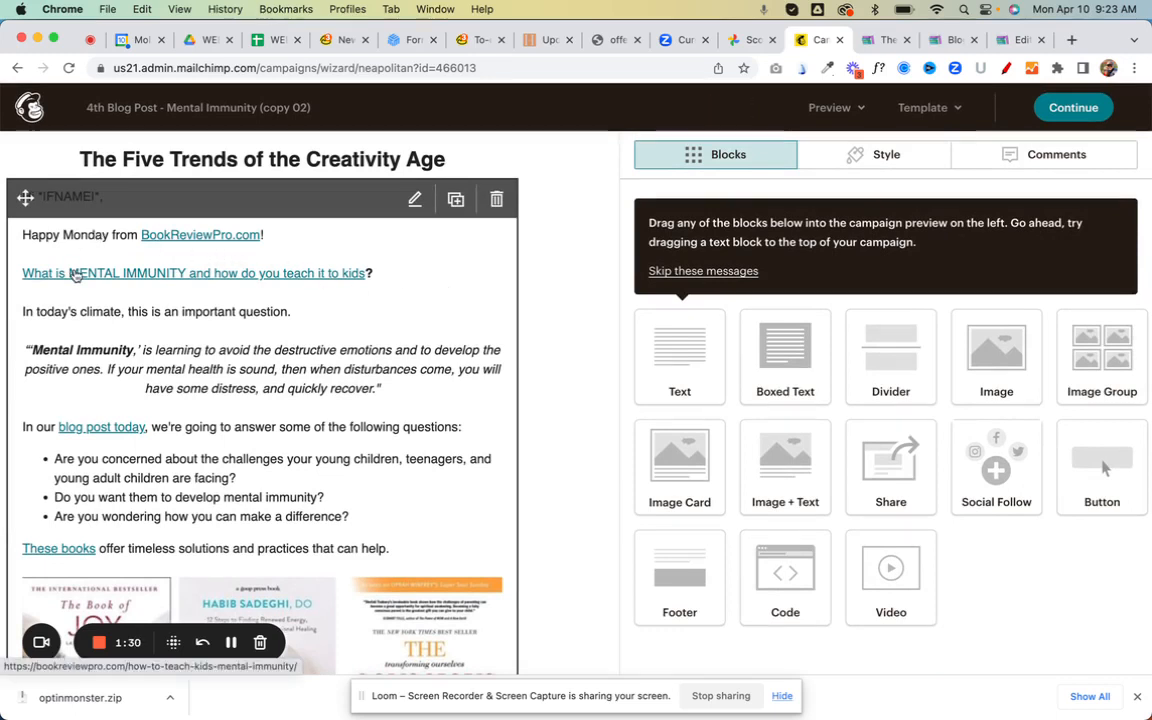
pyautogui.moveTo(309, 222)
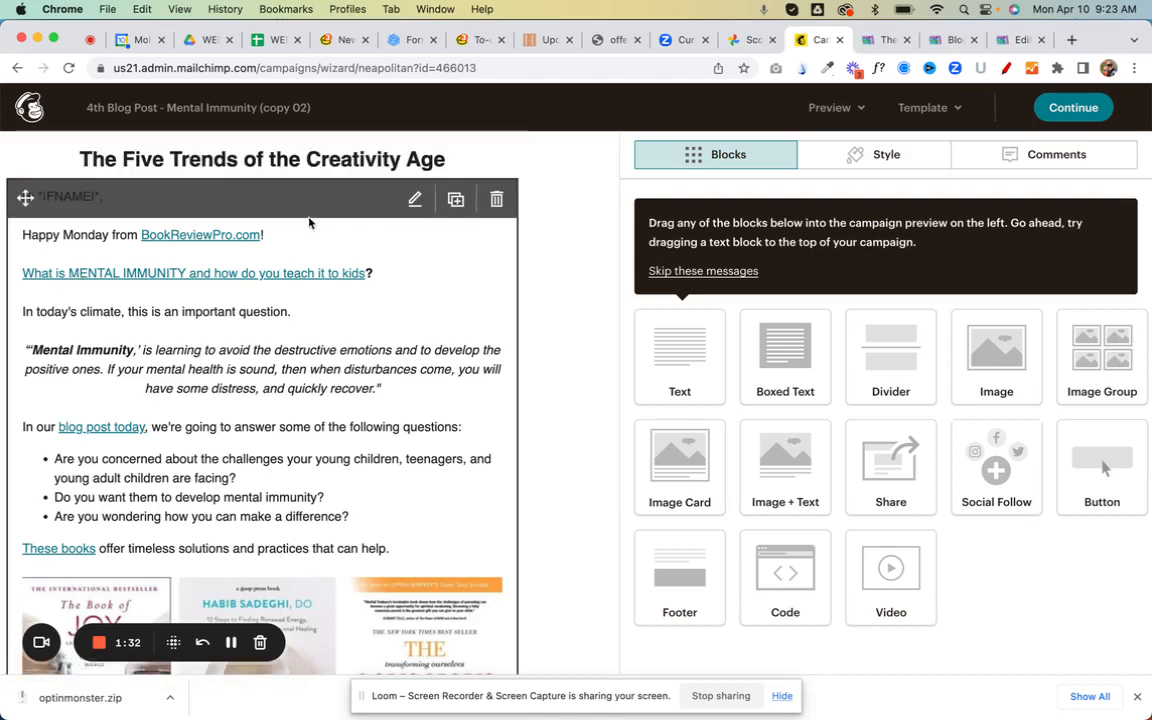
pyautogui.moveTo(415, 198)
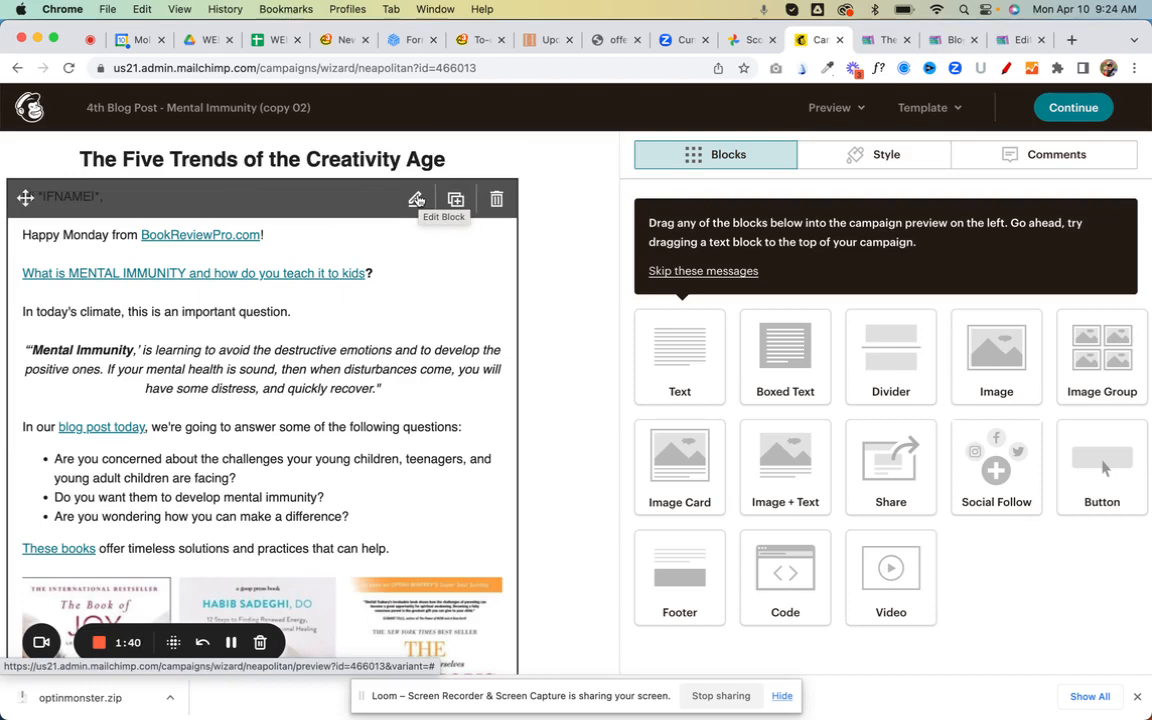
# Step: Open the 'Hi *|FNAME|*' body text block in the editor
pyautogui.click(415, 199)
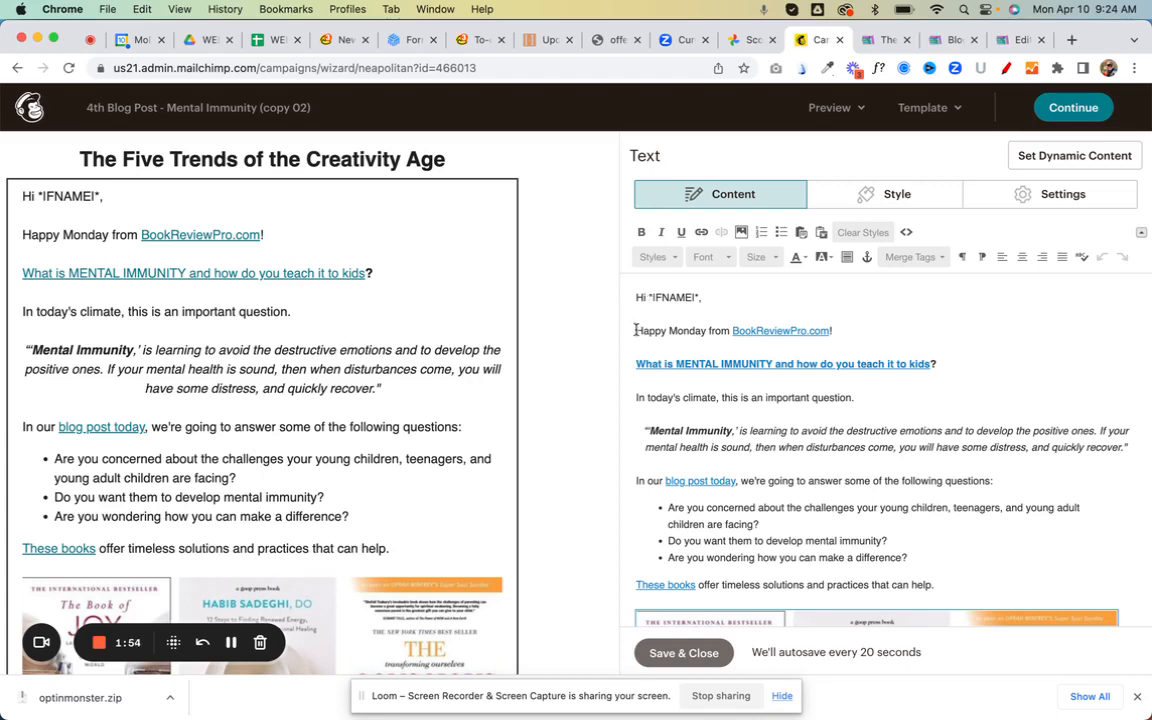
# Step: Delete the old body text, the comment-on-the-post sentence and the doubled period
pyautogui.moveTo(635, 330); pyautogui.dragTo(760, 540)
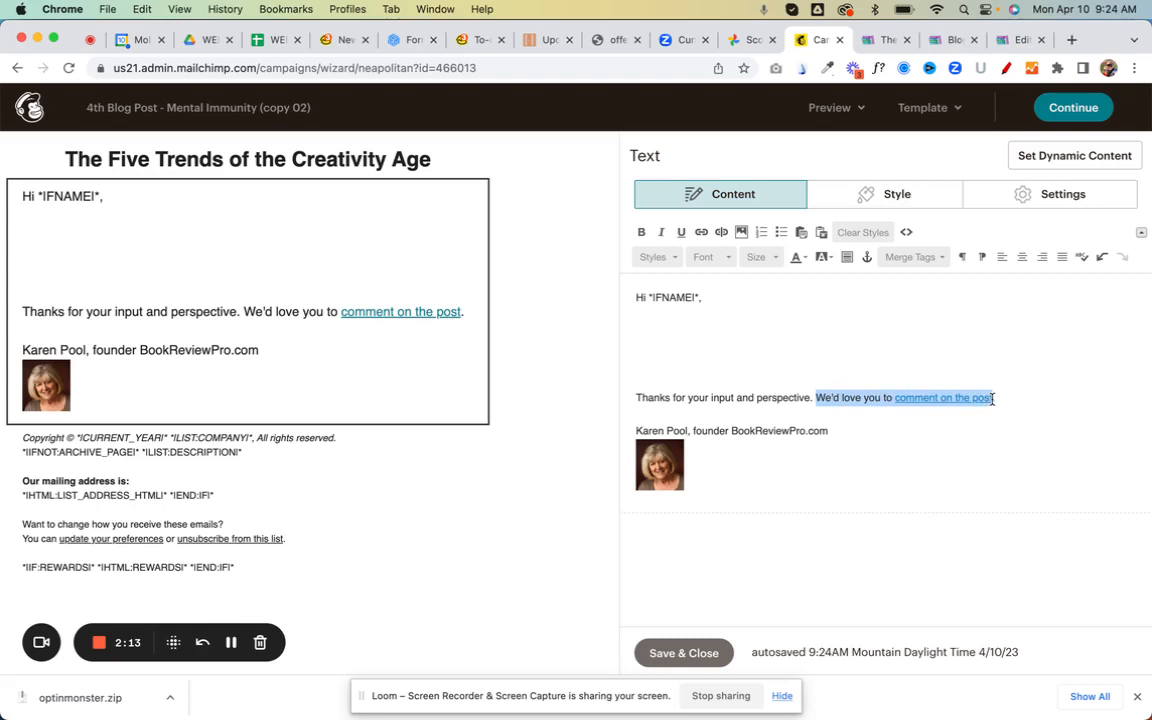
pyautogui.press('Delete')
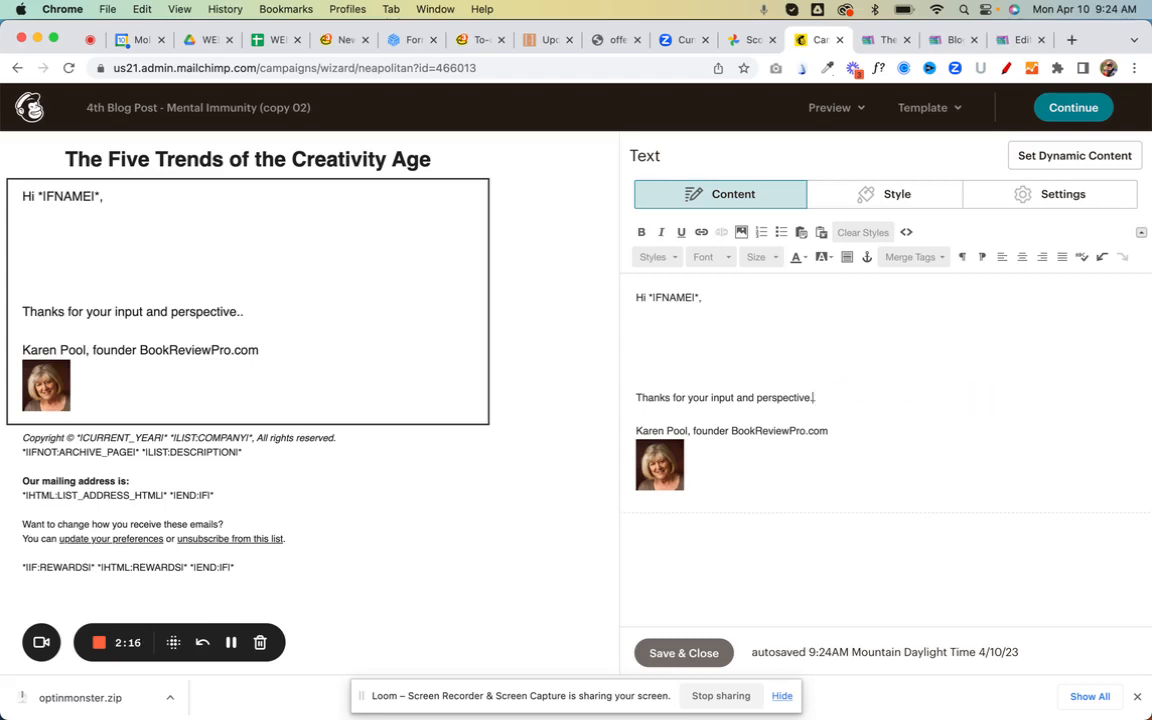
pyautogui.press('Backspace')
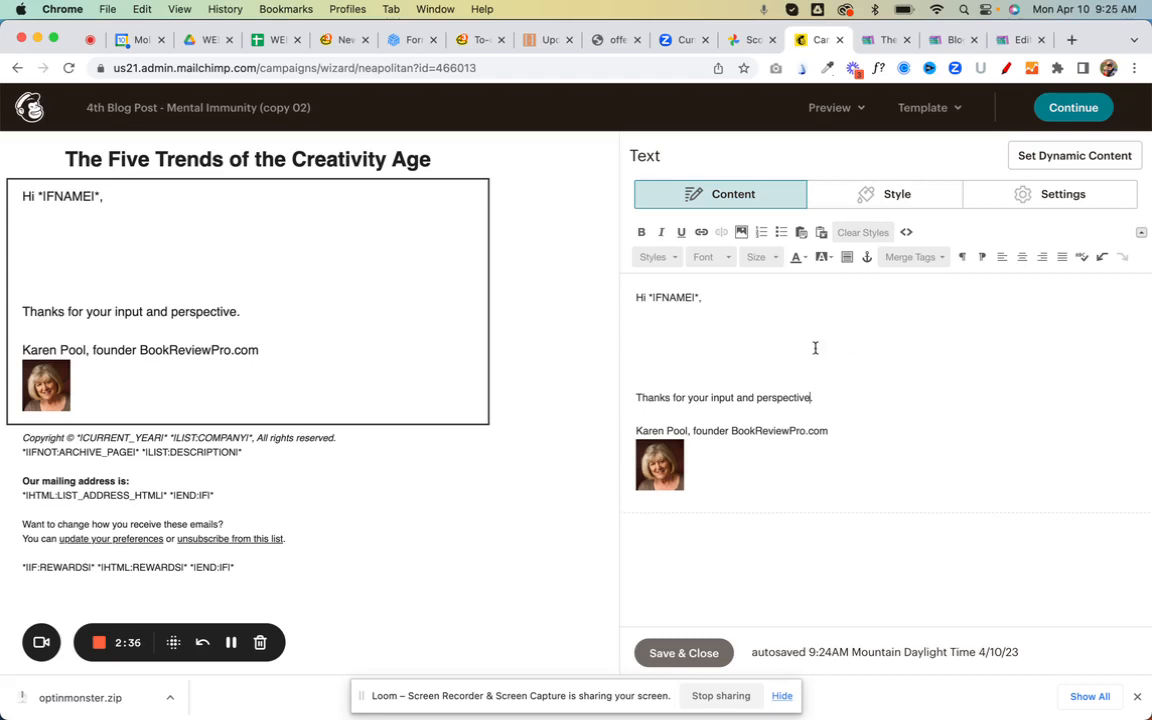
pyautogui.click(661, 330)
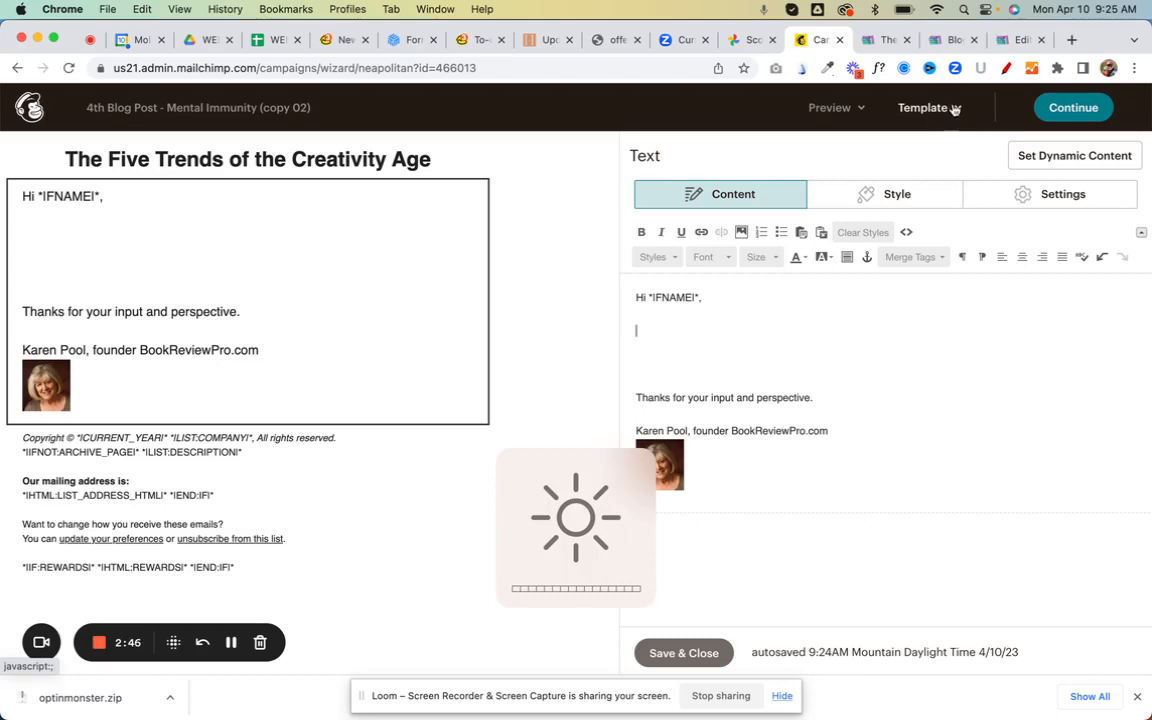
pyautogui.click(885, 40)
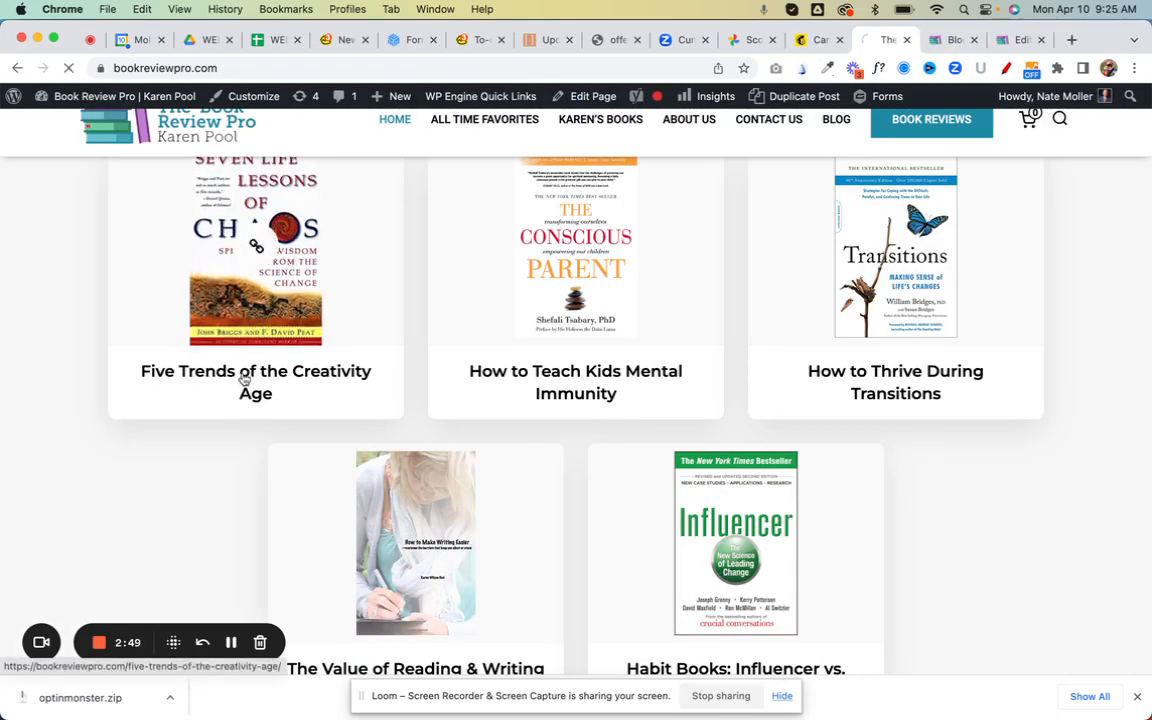
# Step: Open the Five Trends of the Creativity Age post and scroll down to its Conclusion
pyautogui.click(255, 381)
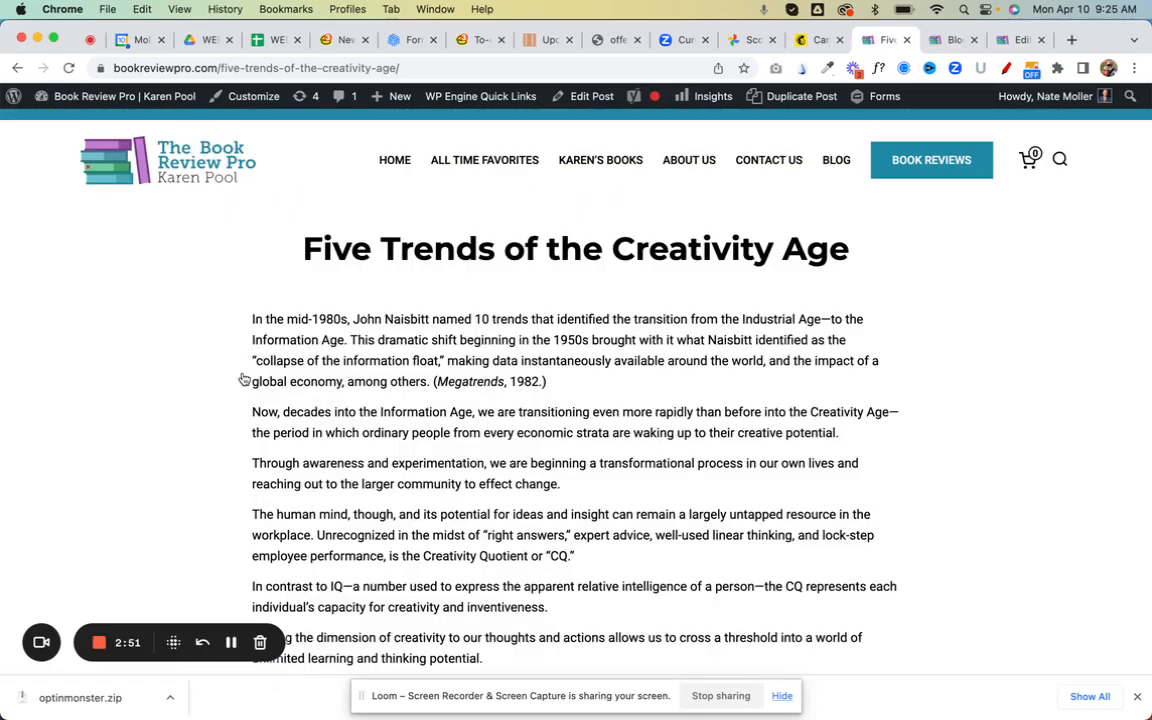
pyautogui.scroll(-3)
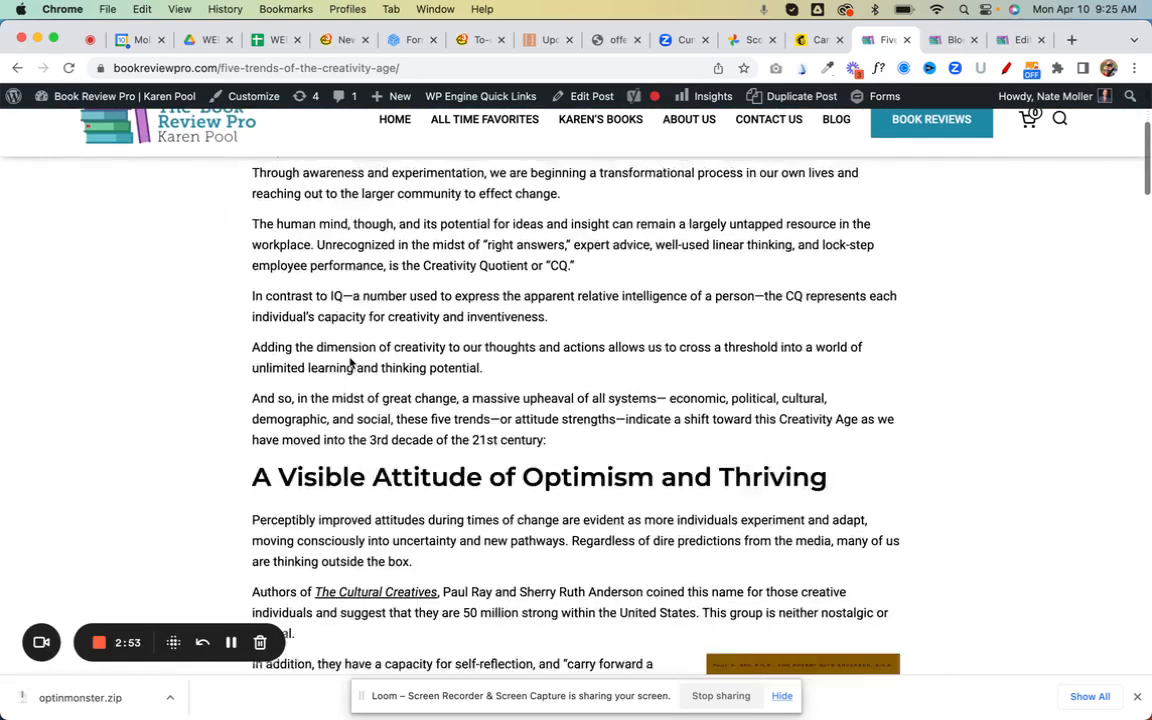
pyautogui.scroll(-3)
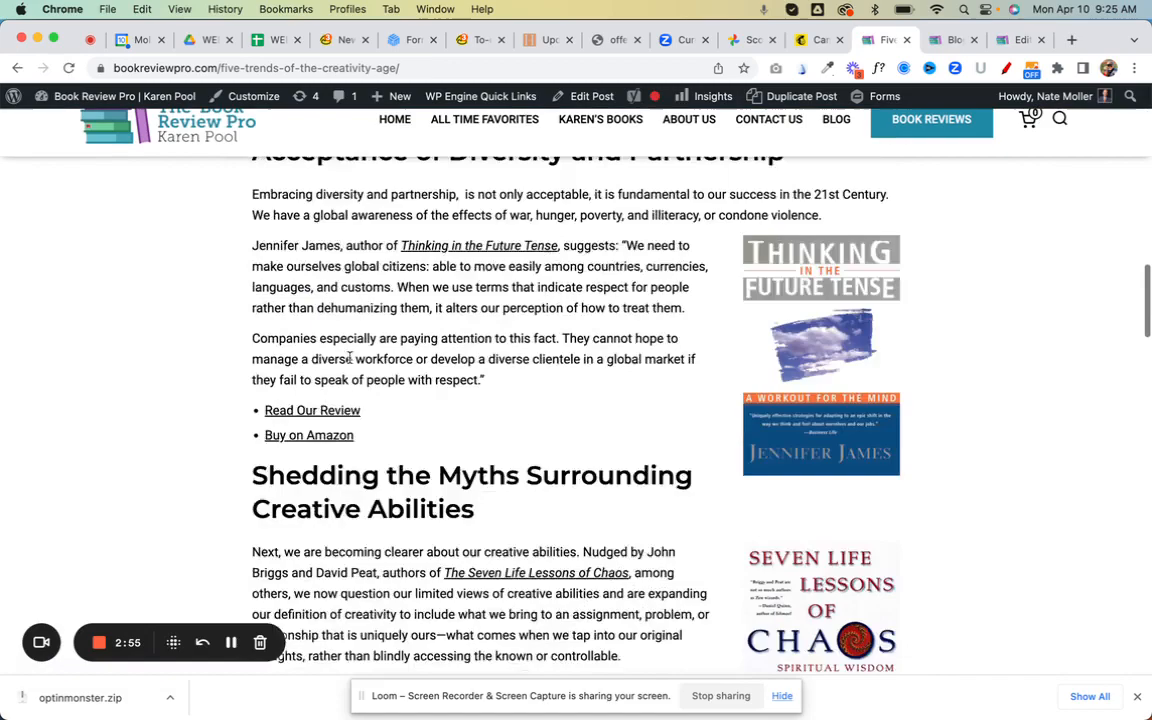
pyautogui.scroll(-3)
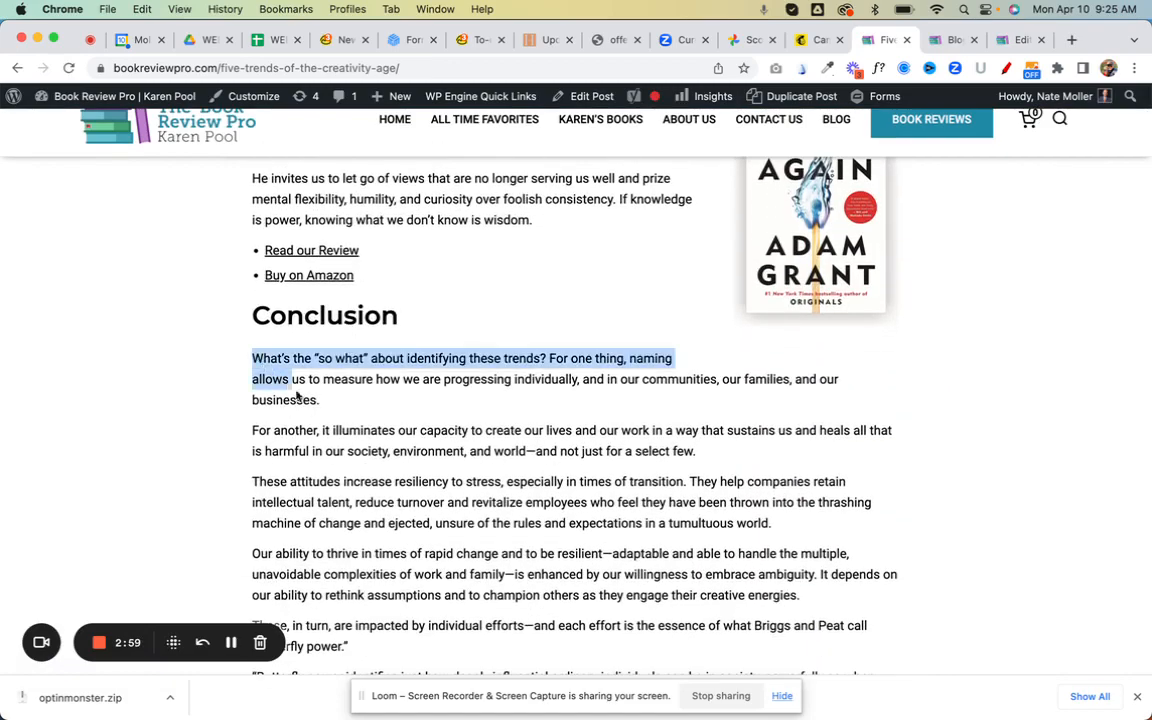
pyautogui.click(818, 39)
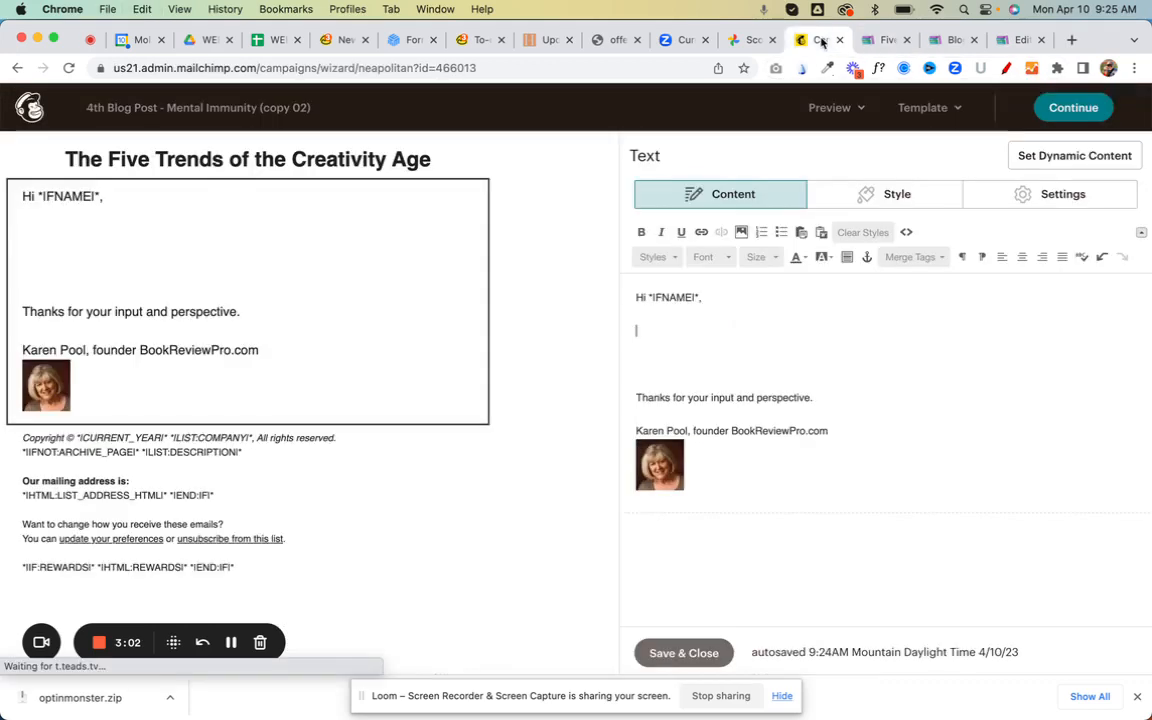
# Step: Type the Conclusion paragraph beginning 'What's the "so what" about identifying these trends?' below the greeting
pyautogui.write('What\'s the "so what" about identifying these trends? For one thing, naming allows us to measure how we are progressing individually, and in our communities, our families, and our businesses.')
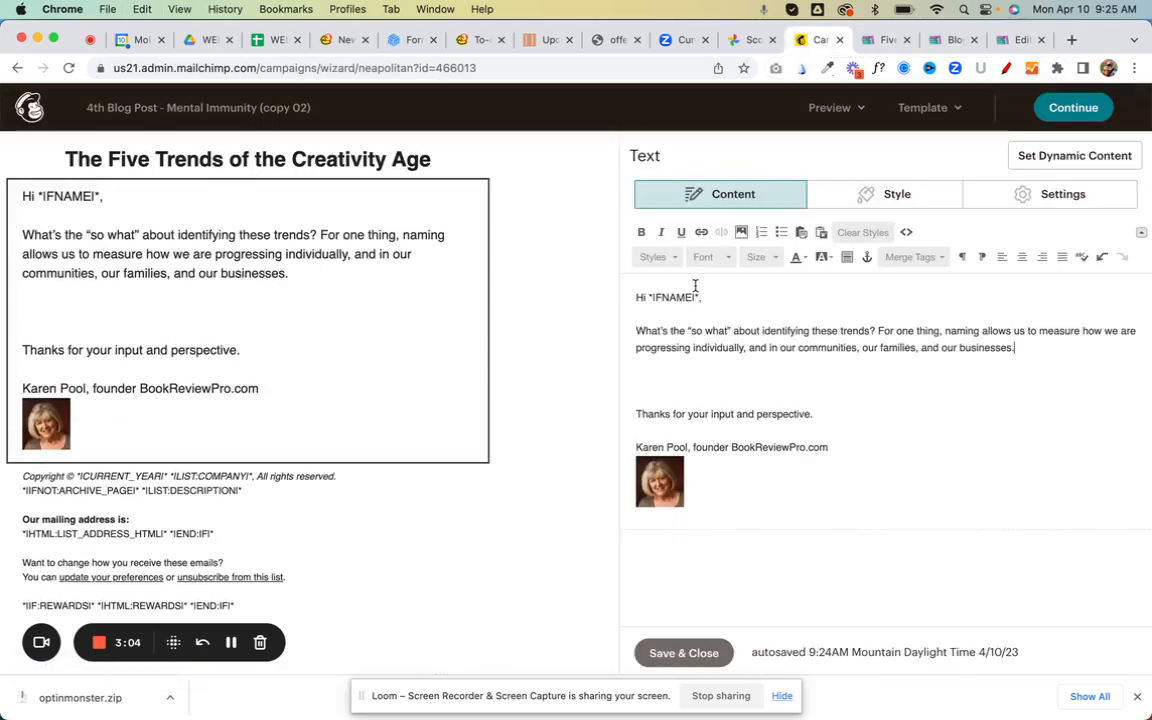
pyautogui.moveTo(917, 374)
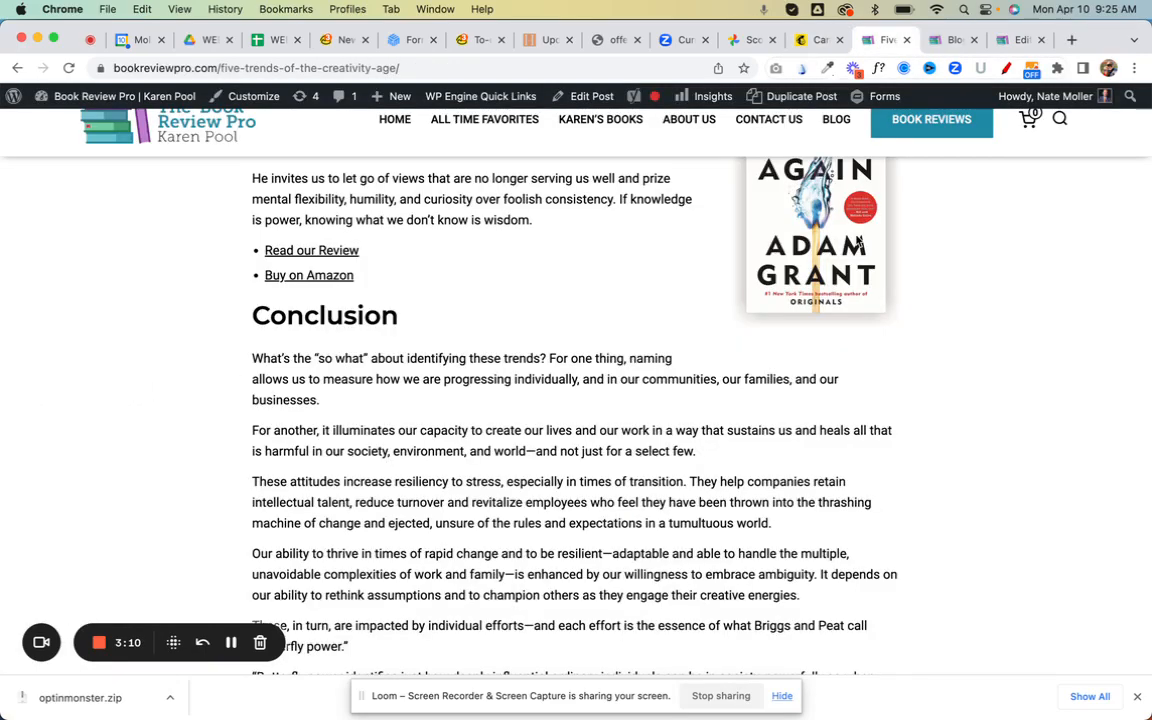
# Step: Close the stray Canva tab and show the post's Creative Abilities section
pyautogui.scroll(3)
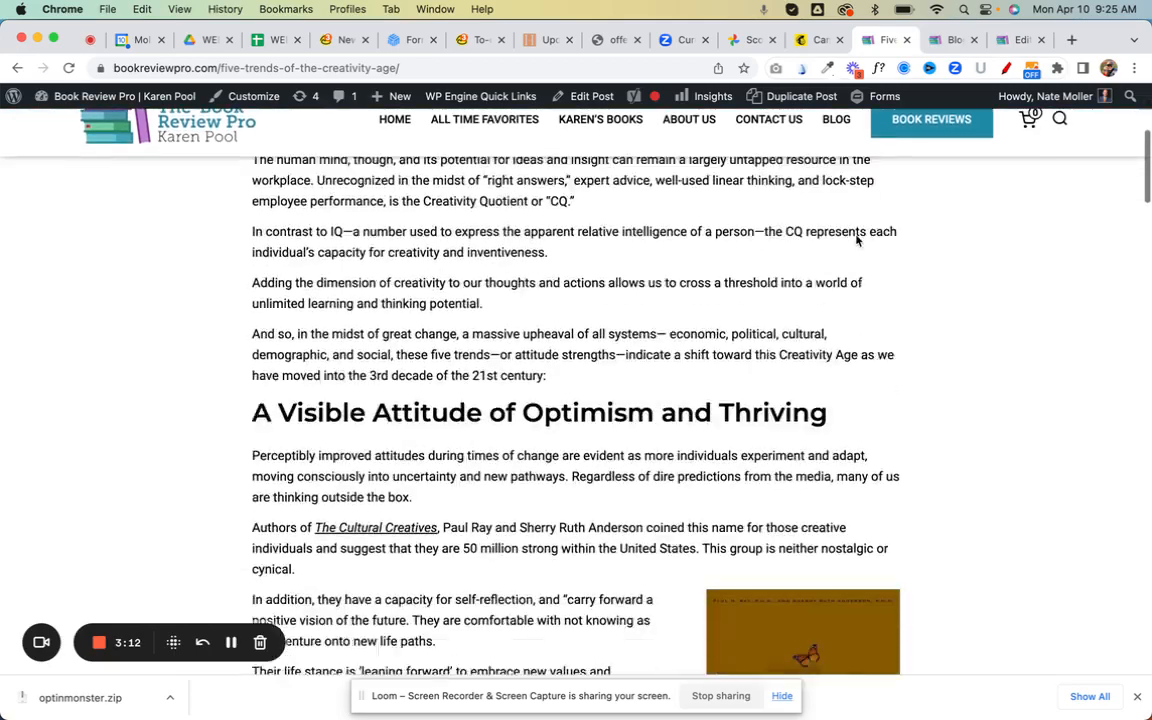
pyautogui.scroll(-3)
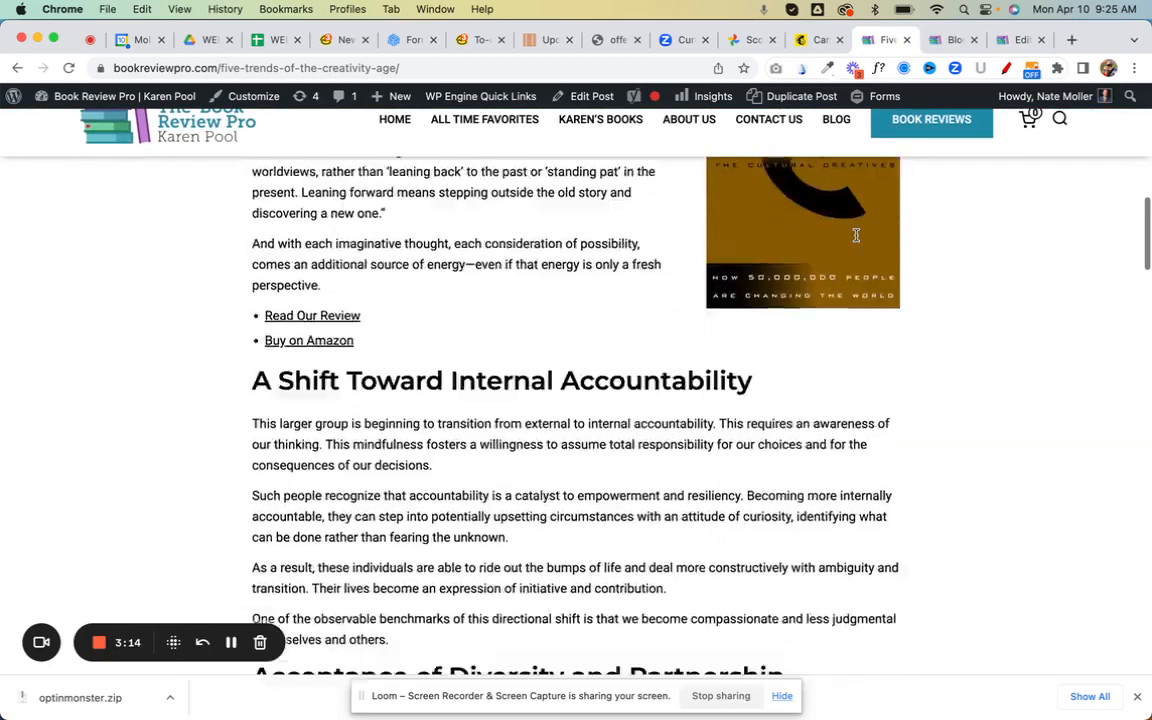
pyautogui.scroll(-3)
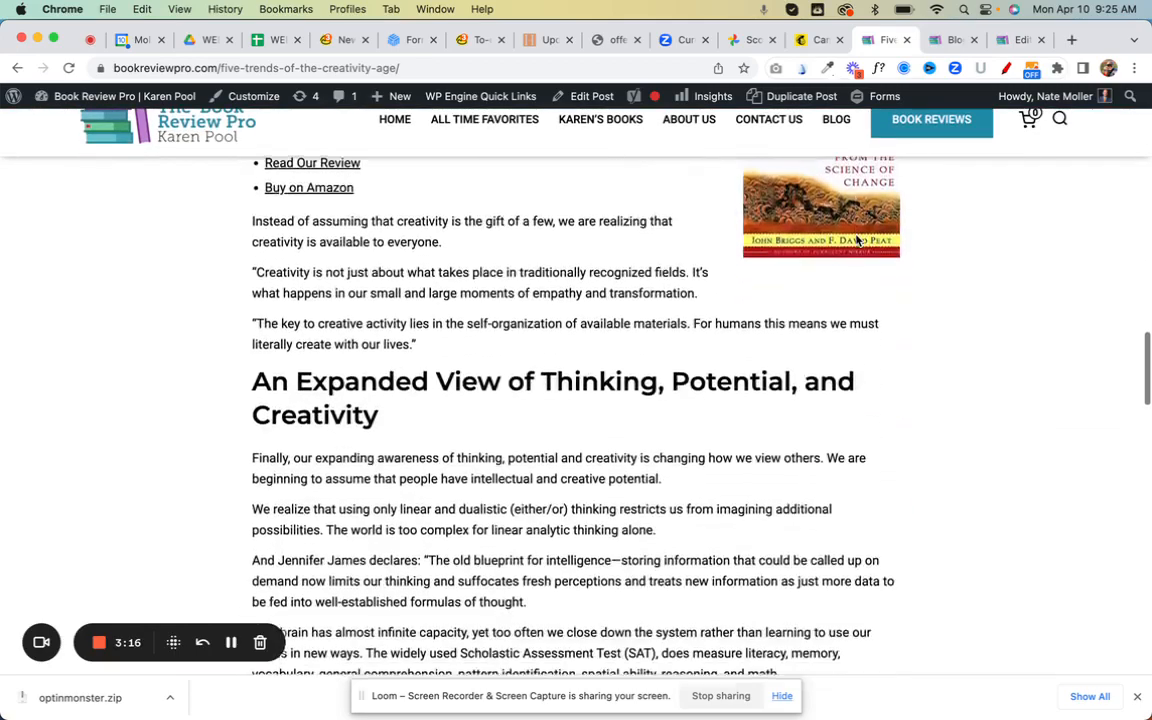
pyautogui.scroll(3)
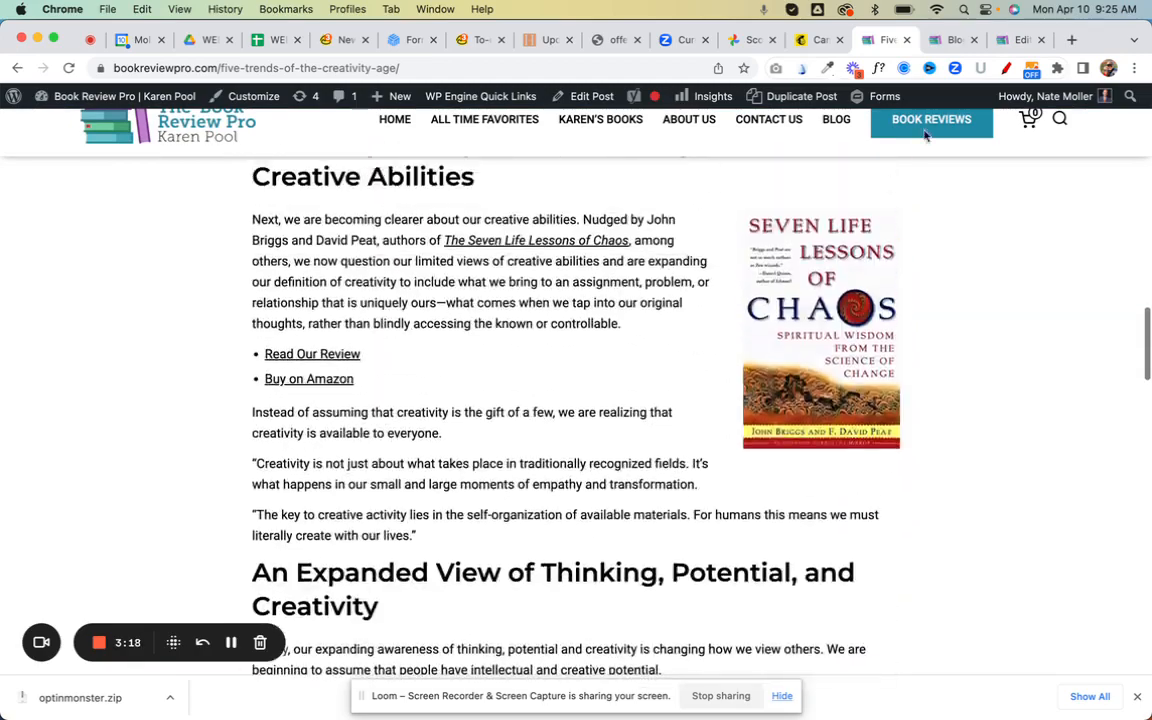
pyautogui.click(1071, 40)
pyautogui.write('canva.com')
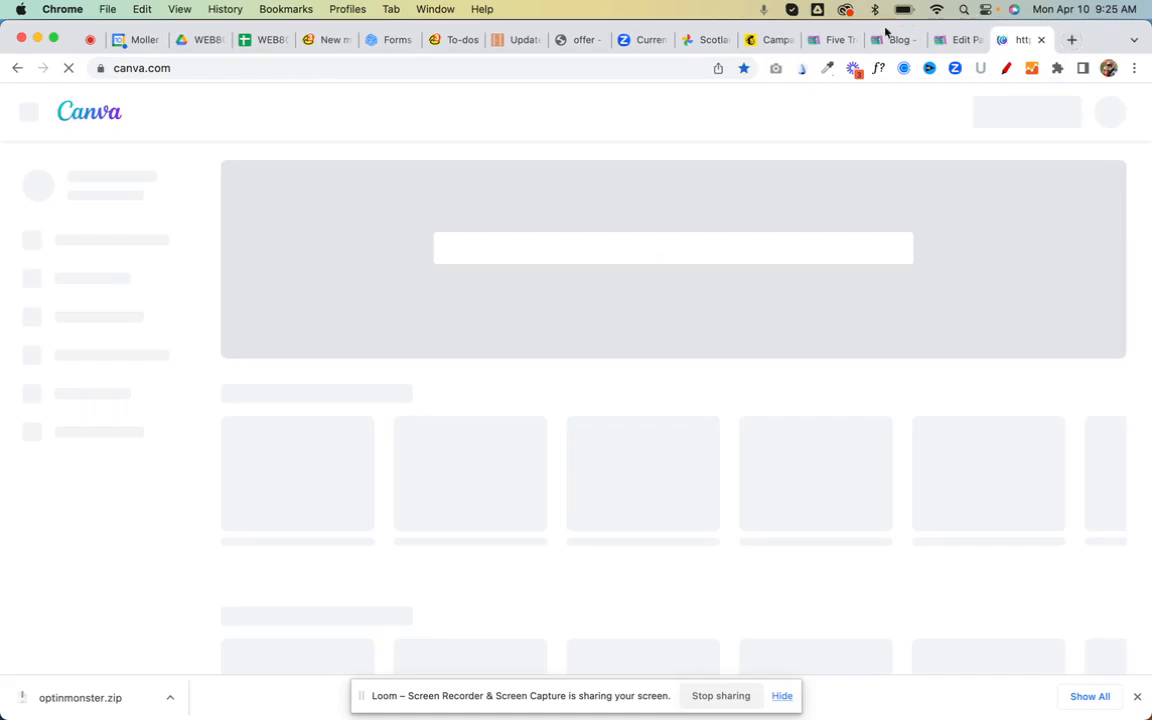
pyautogui.click(827, 40)
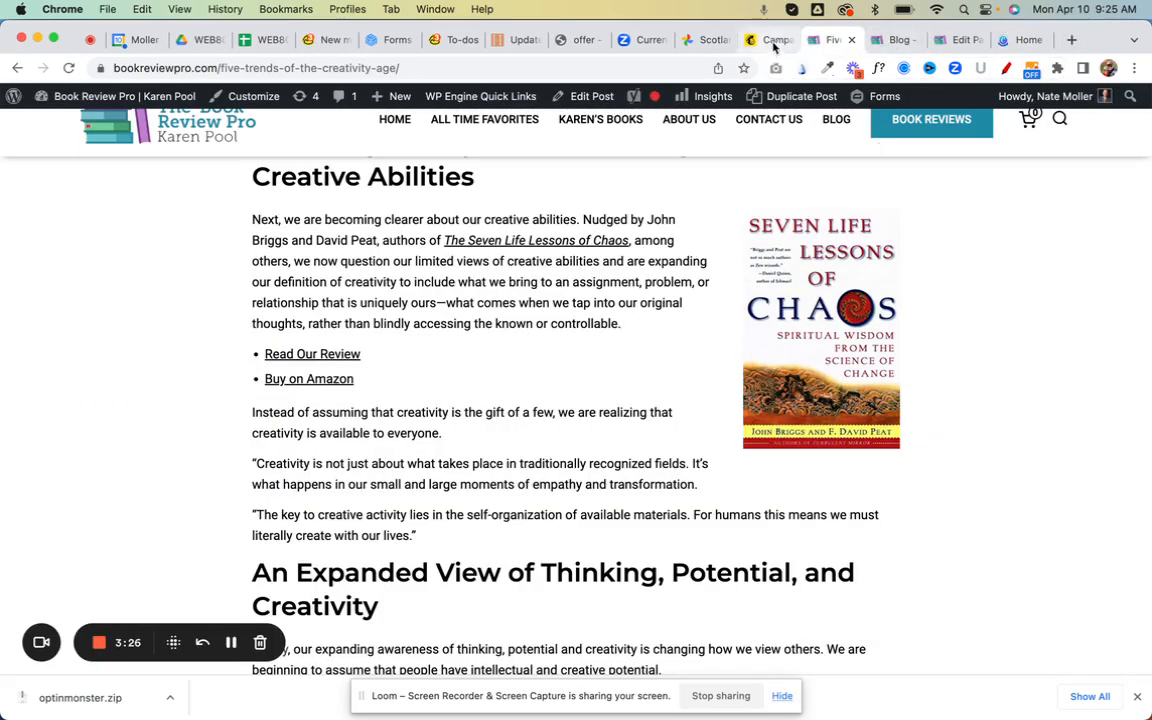
# Step: Save the book cover image to Downloads under the name 'seven-life-lessons'
pyautogui.rightClick(820, 330)
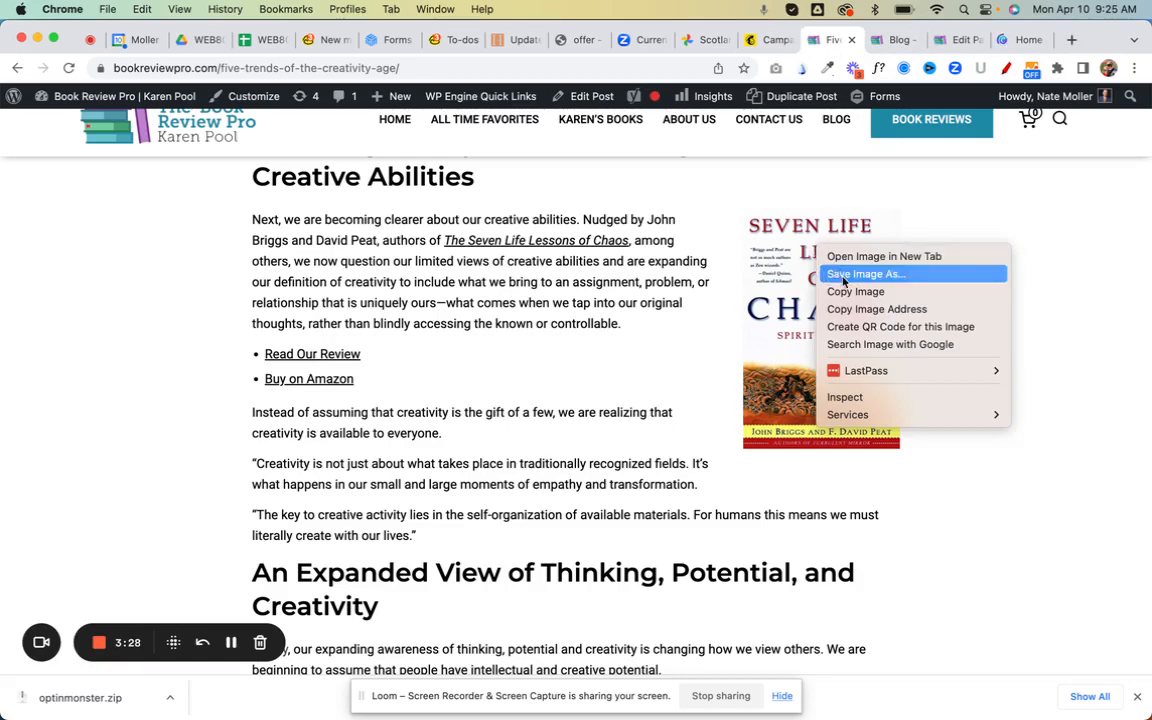
pyautogui.click(864, 273)
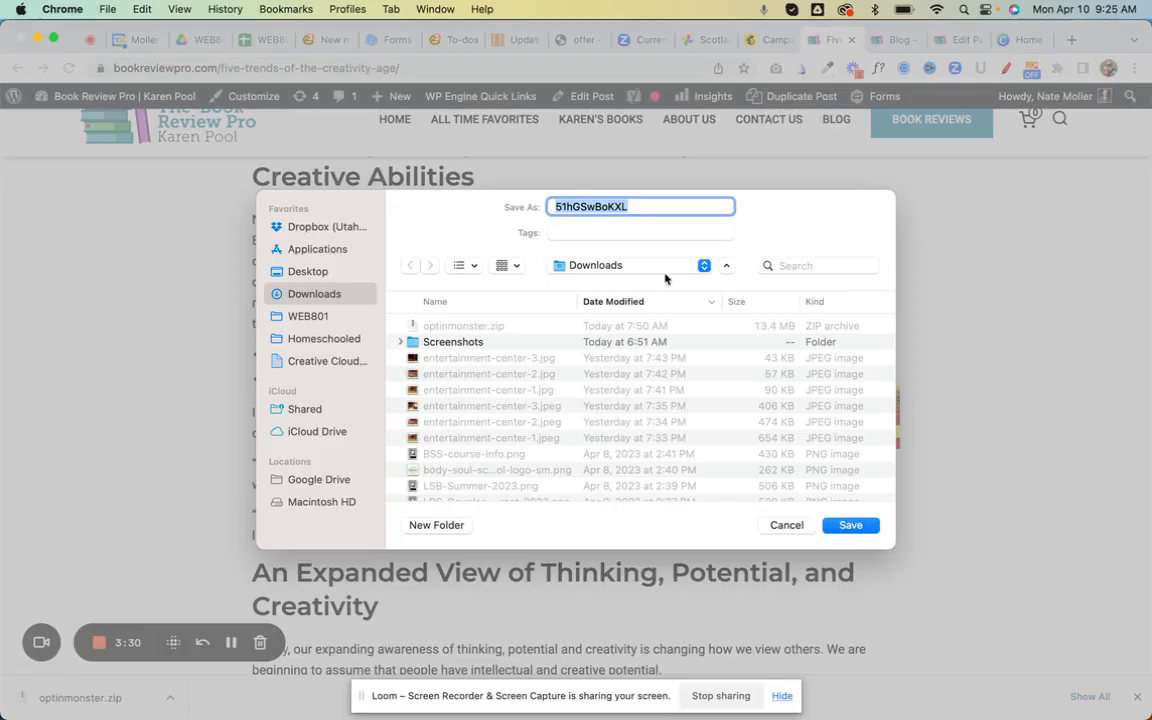
pyautogui.write('seven-life')
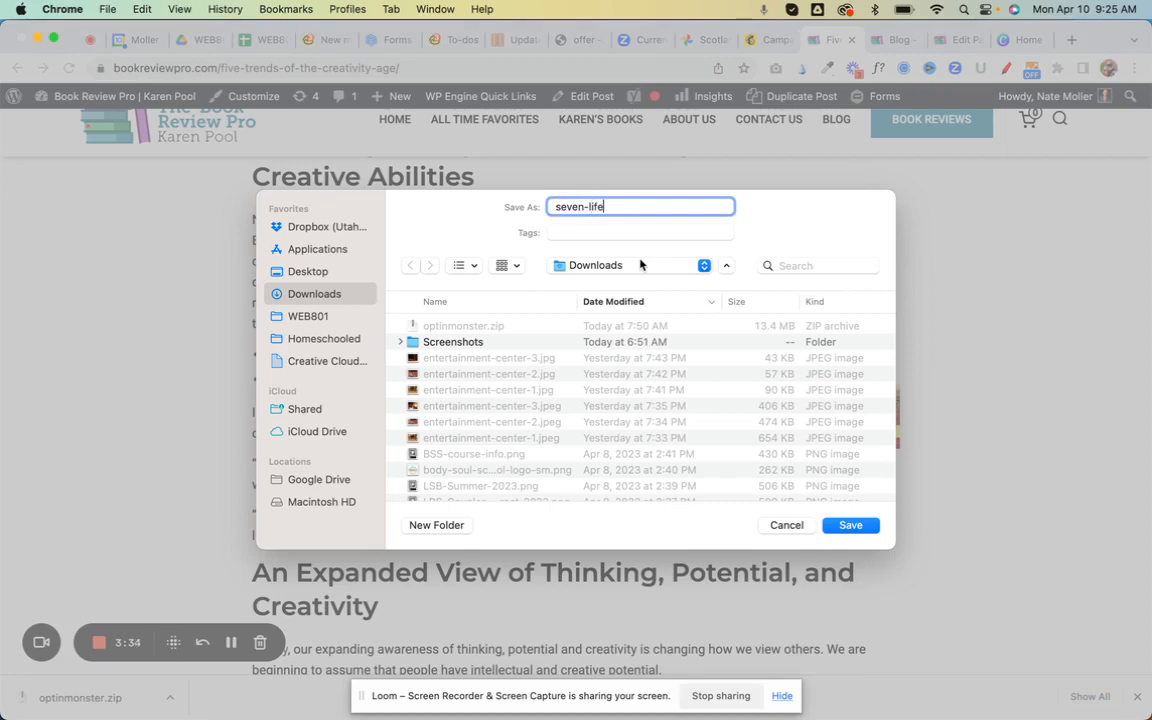
pyautogui.write('-lessons')
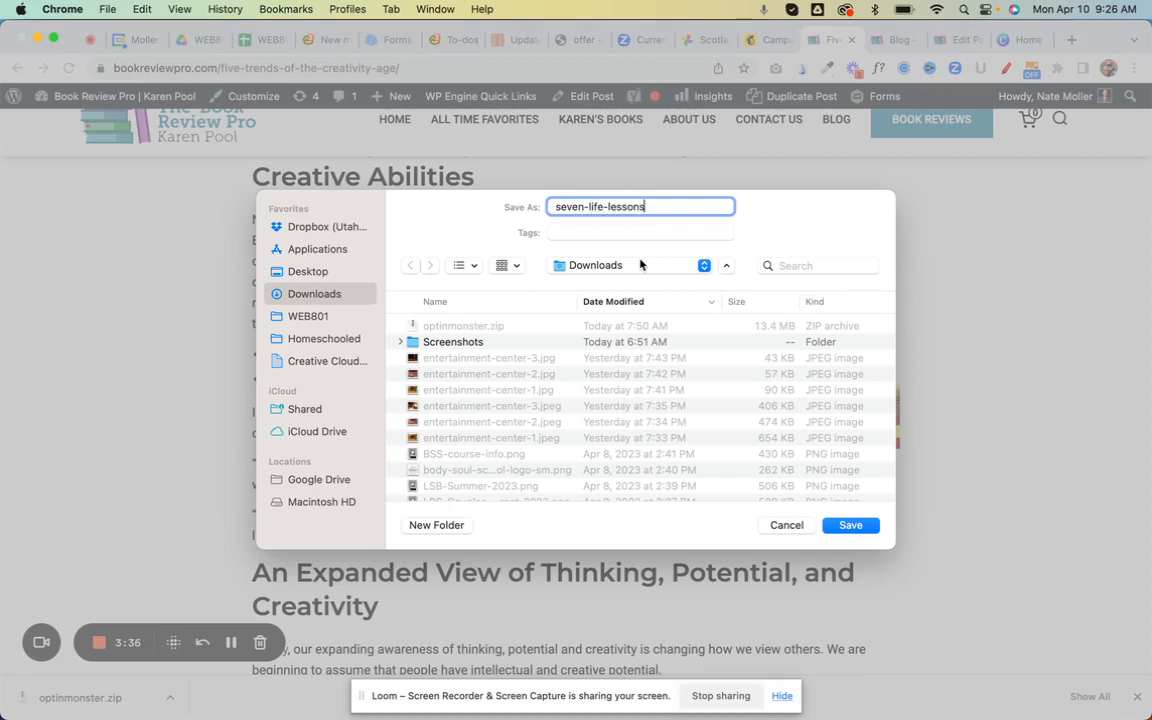
pyautogui.click(849, 525)
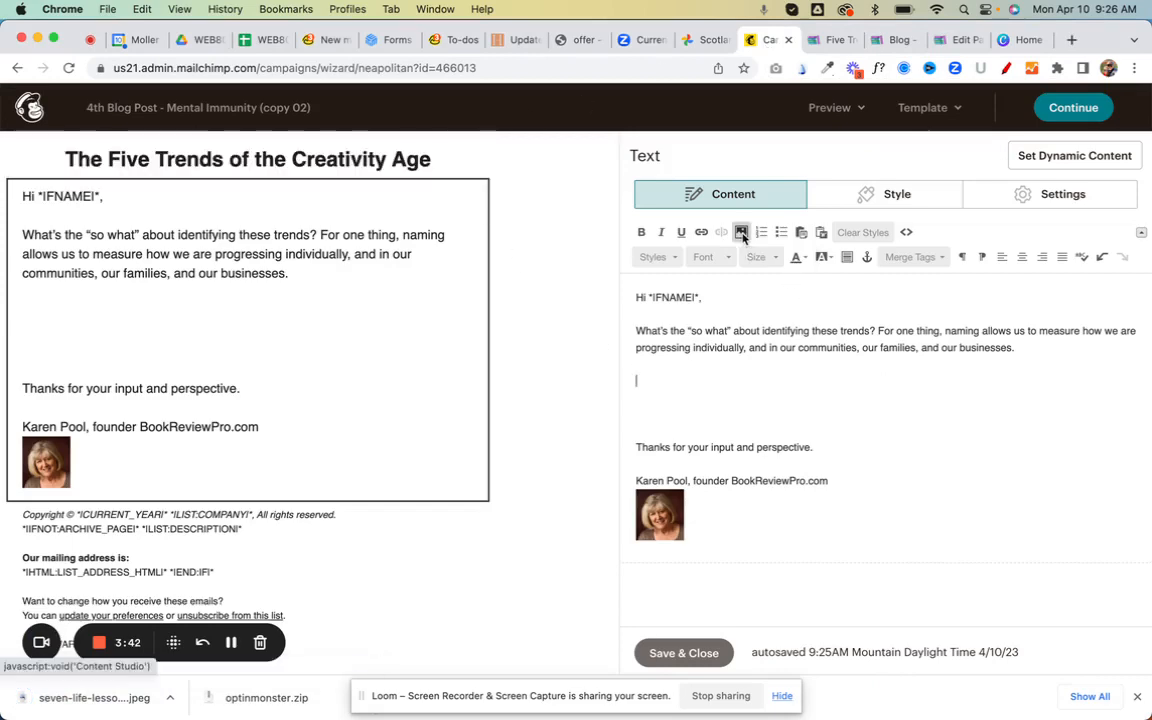
# Step: Upload seven-life-lessons.jpeg from Downloads through the Content Studio image library
pyautogui.click(741, 232)
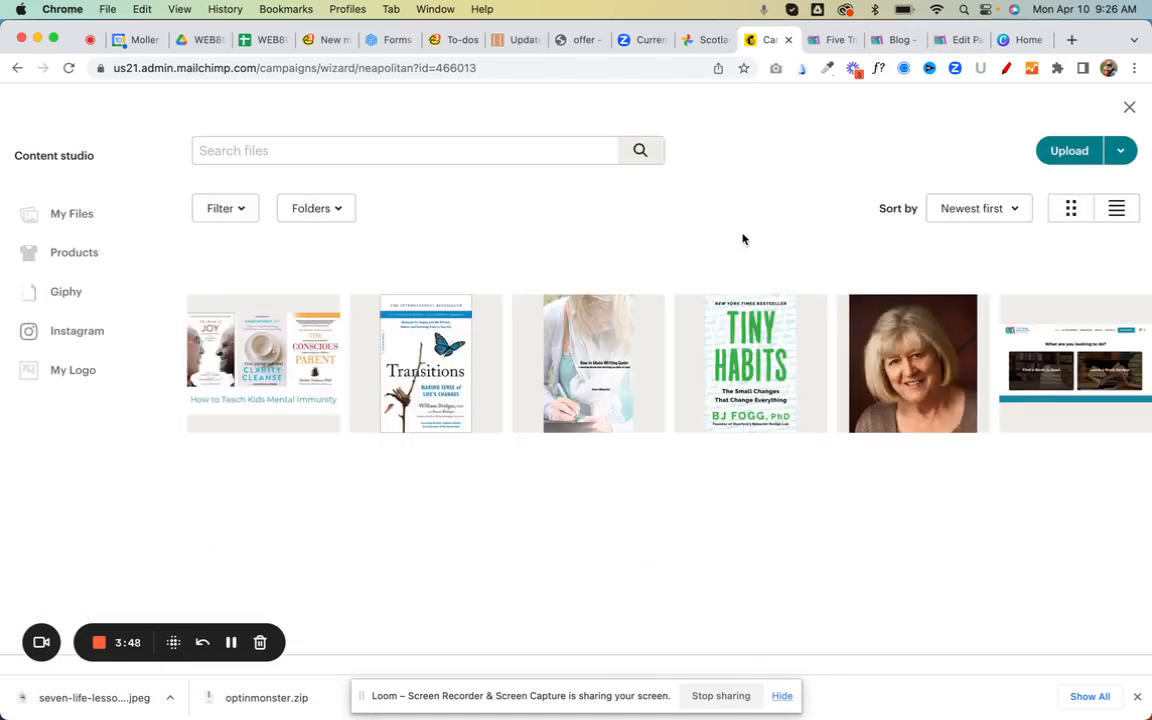
pyautogui.moveTo(996, 166)
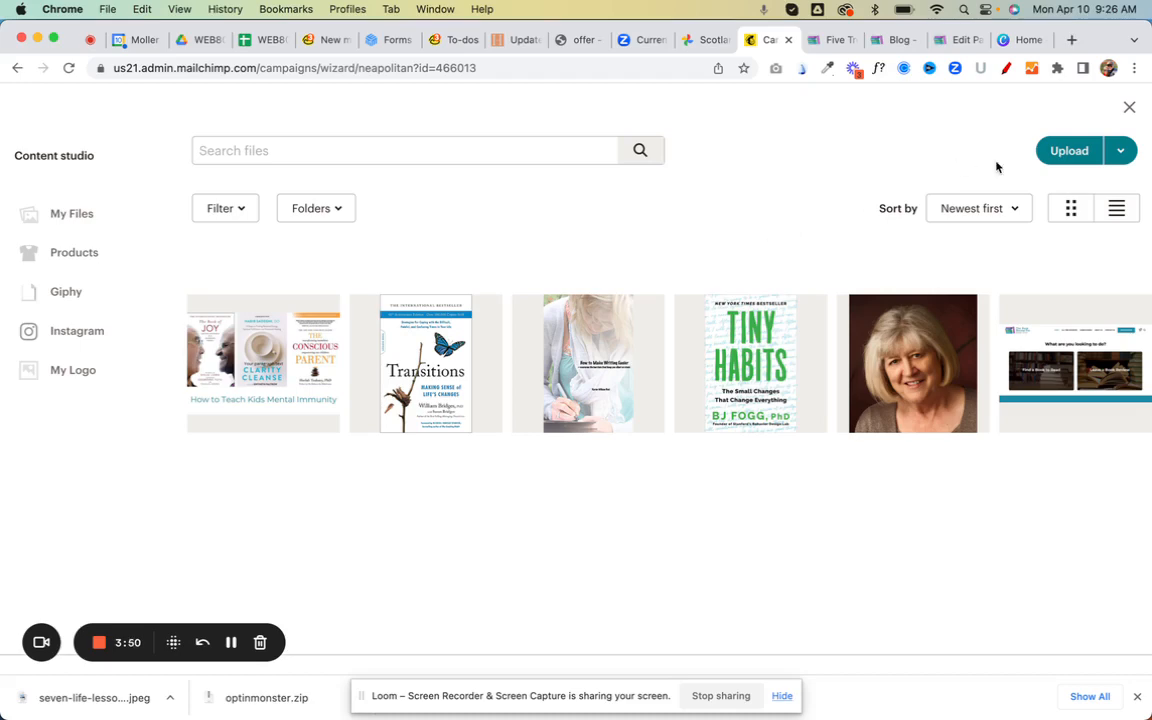
pyautogui.click(1068, 150)
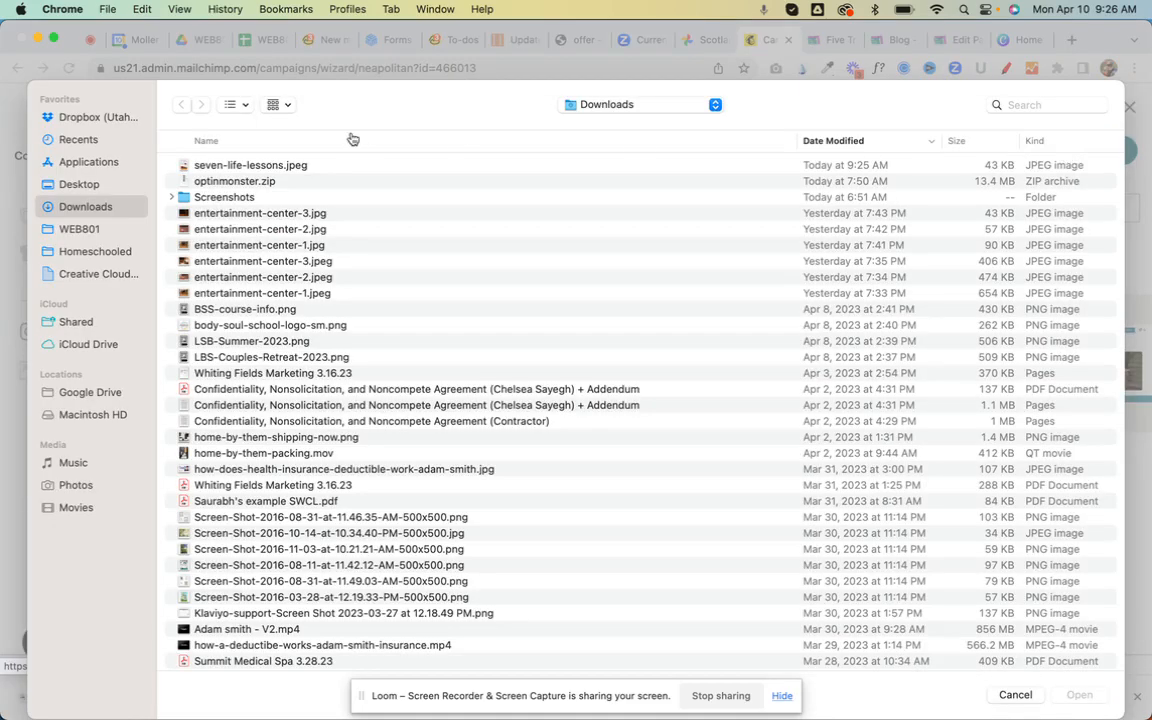
pyautogui.click(250, 165)
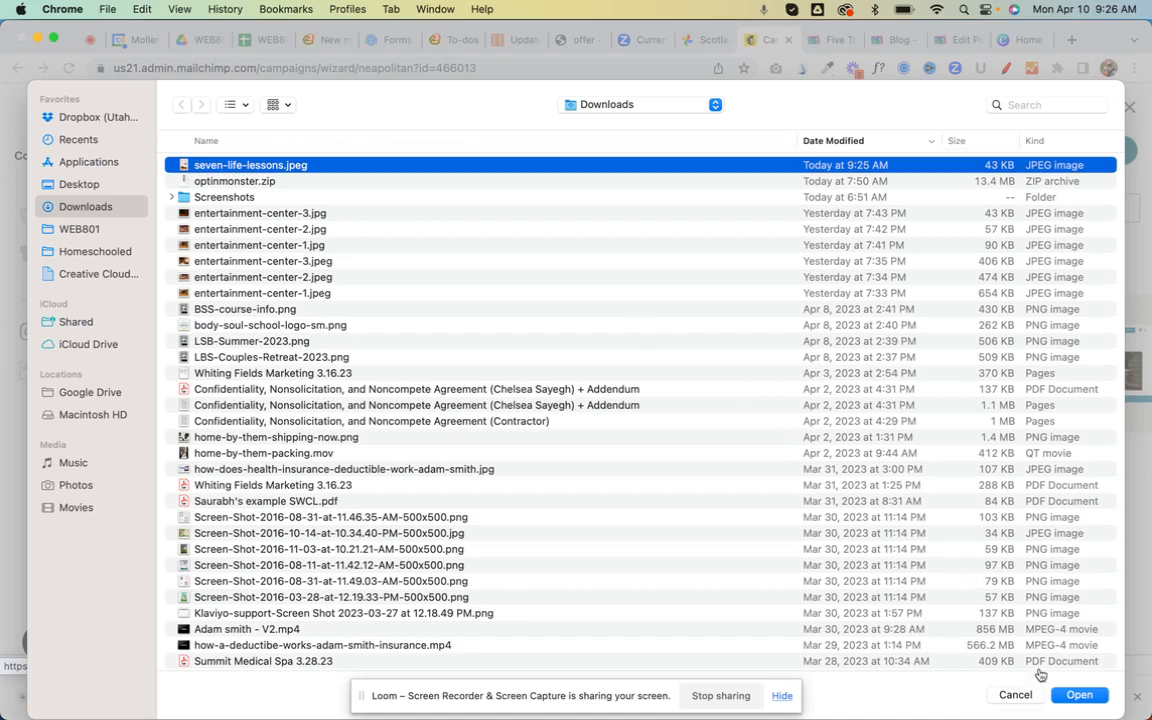
pyautogui.click(1079, 694)
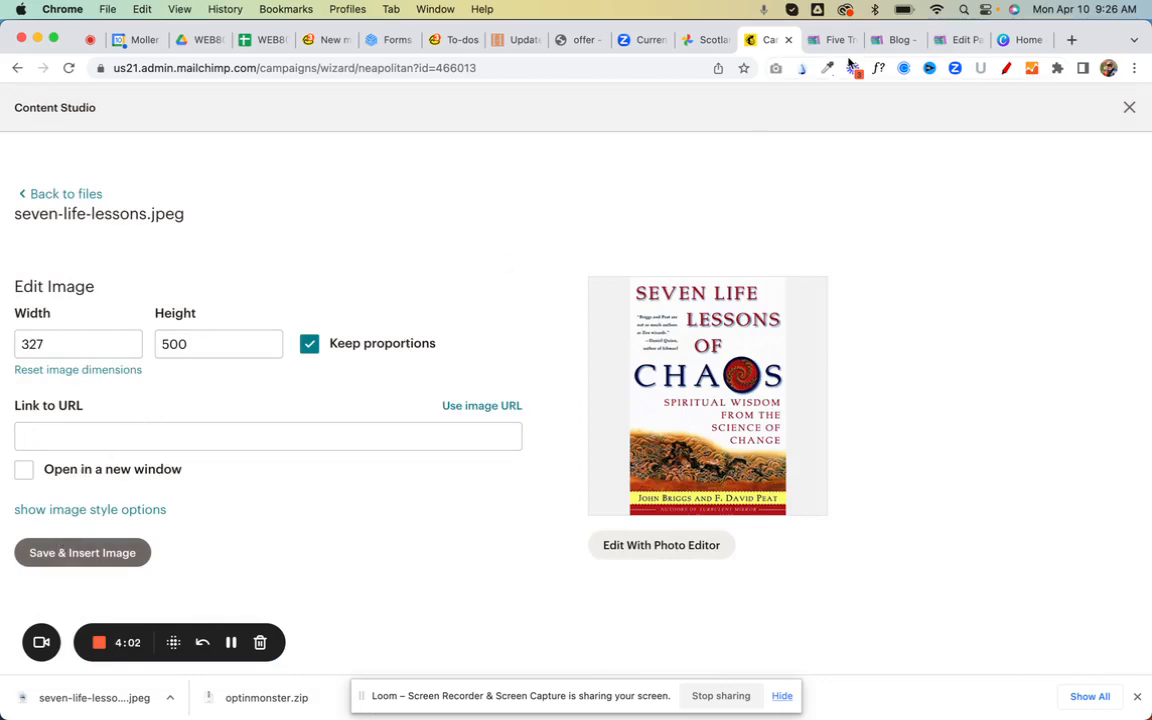
pyautogui.click(831, 39)
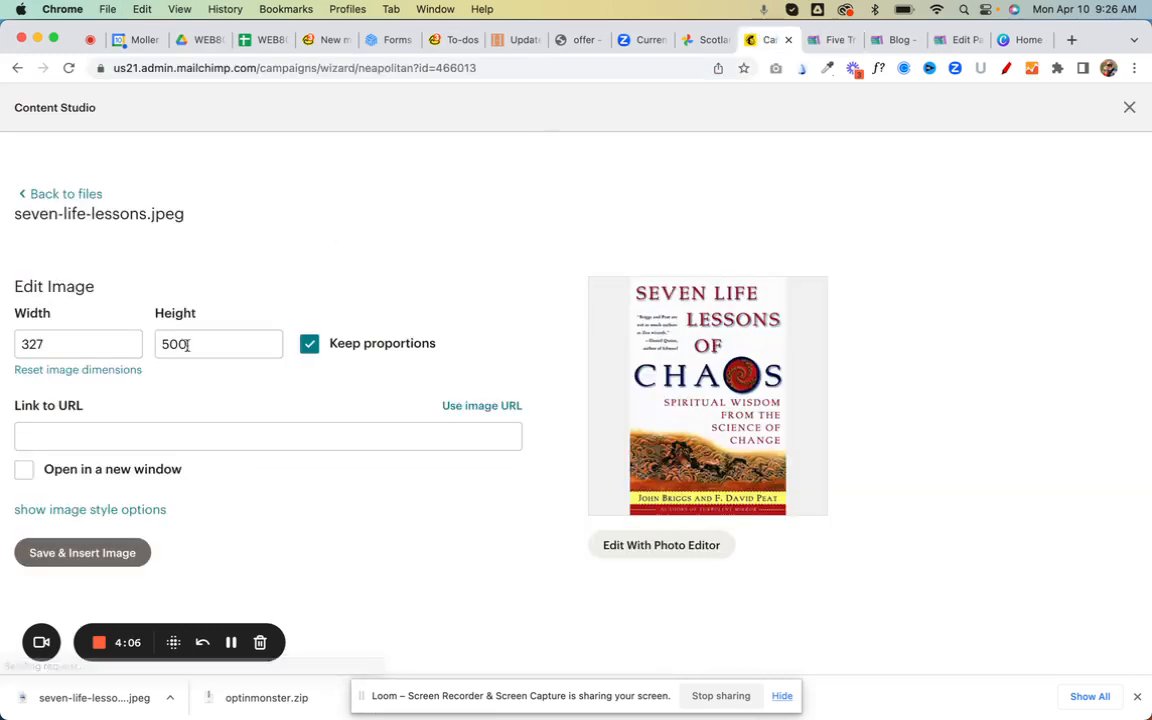
pyautogui.write('https://bookreviewpro.com/five-trends-of-the-creativity-age/')
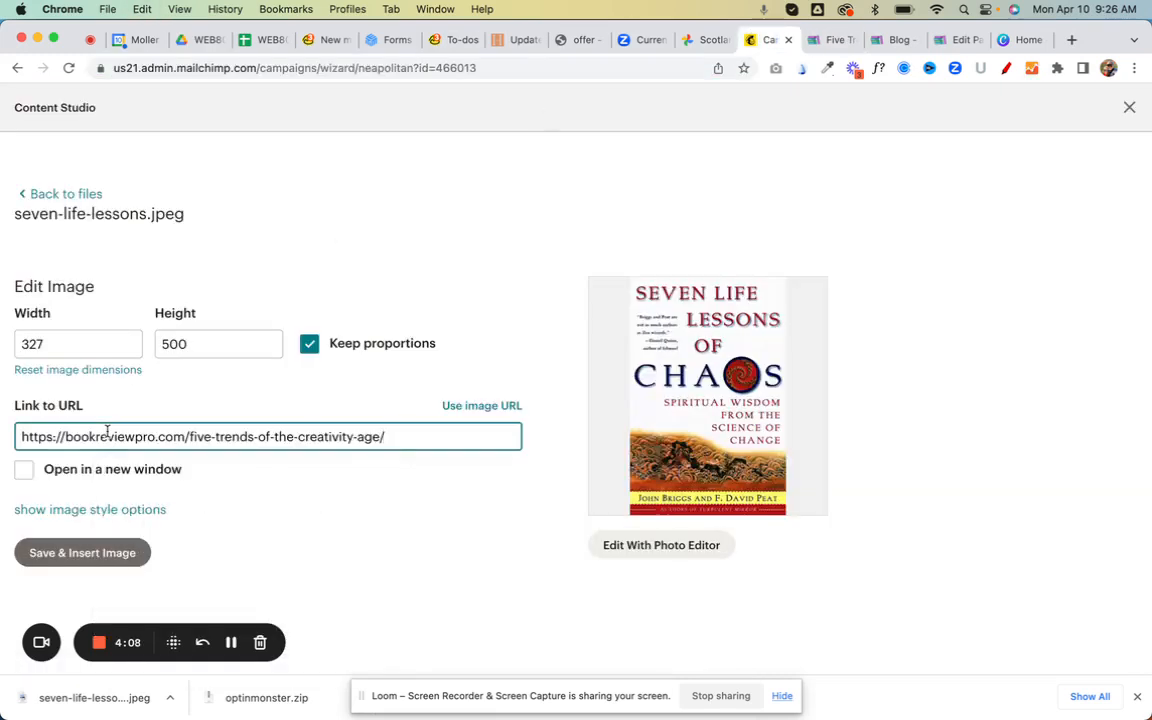
pyautogui.click(82, 552)
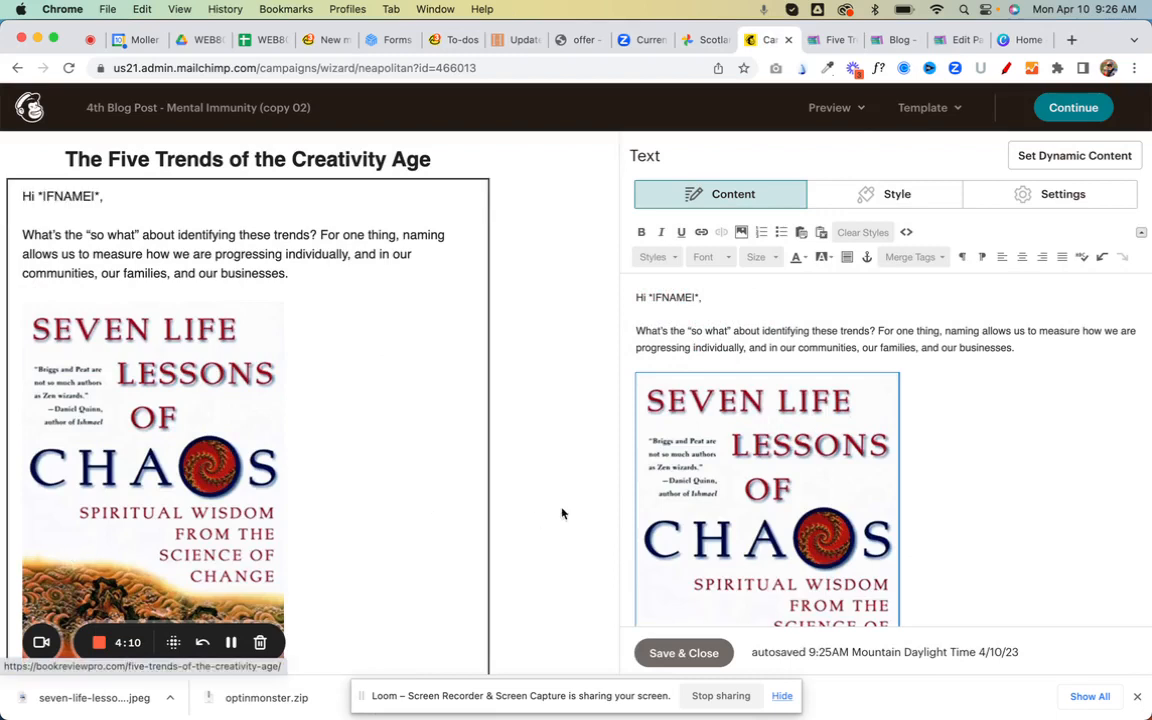
pyautogui.scroll(-3)
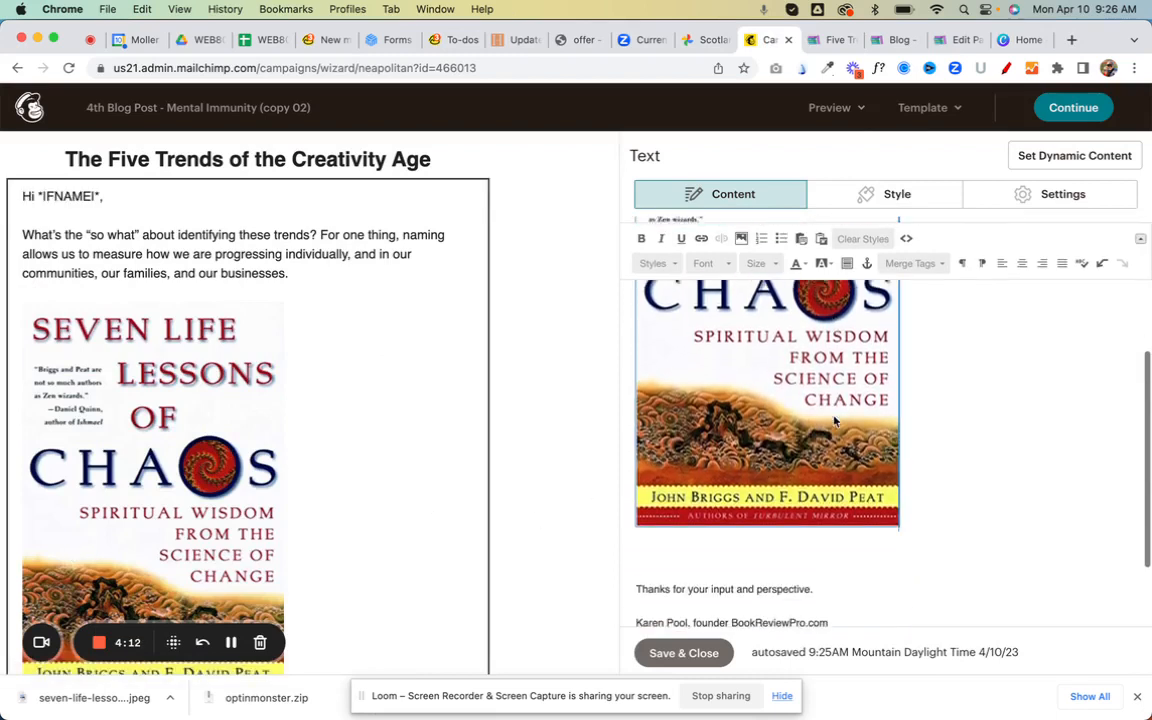
pyautogui.scroll(3)
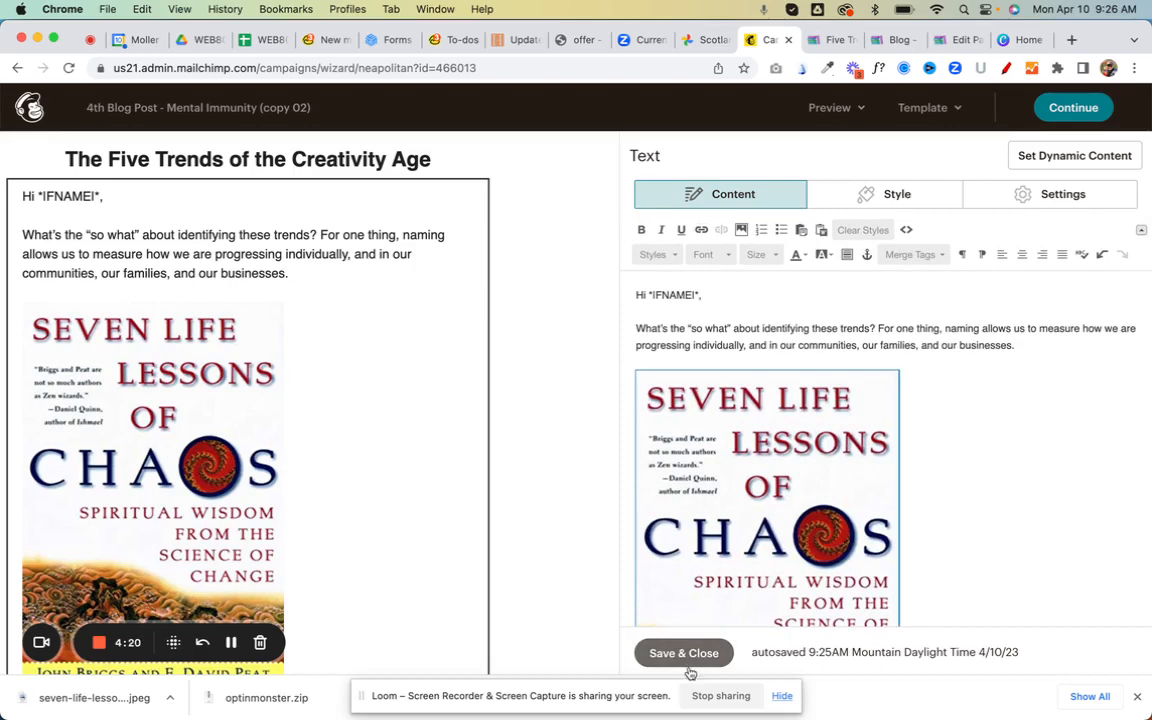
pyautogui.moveTo(720, 695)
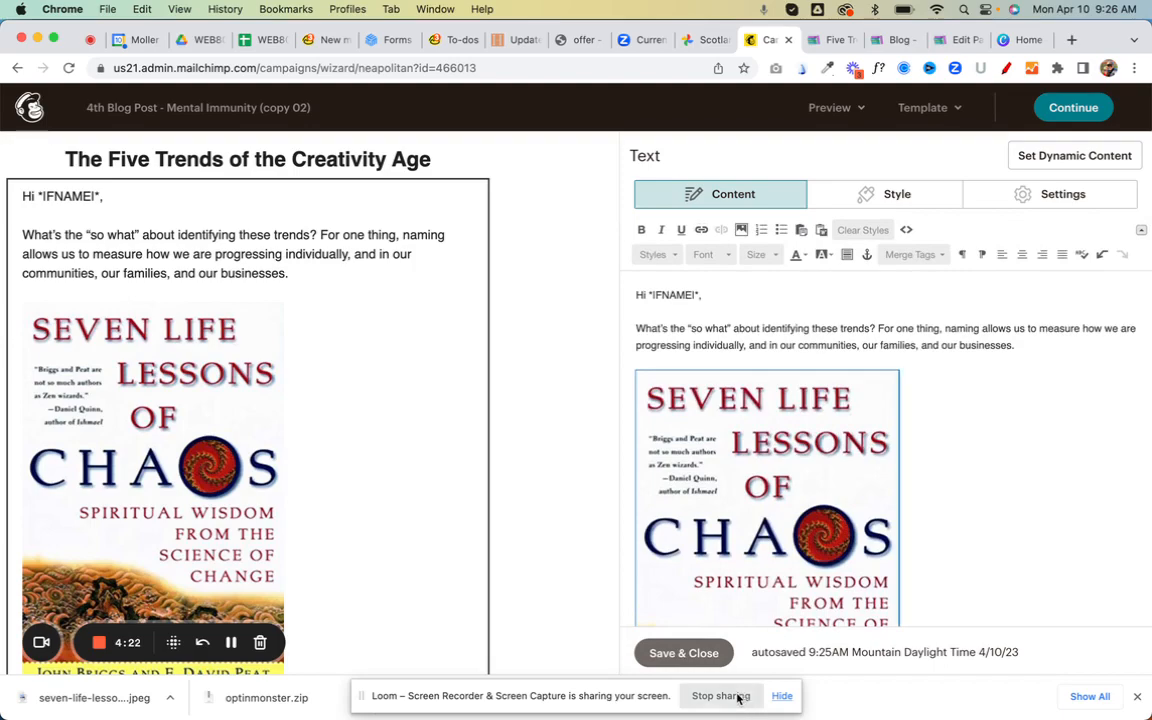